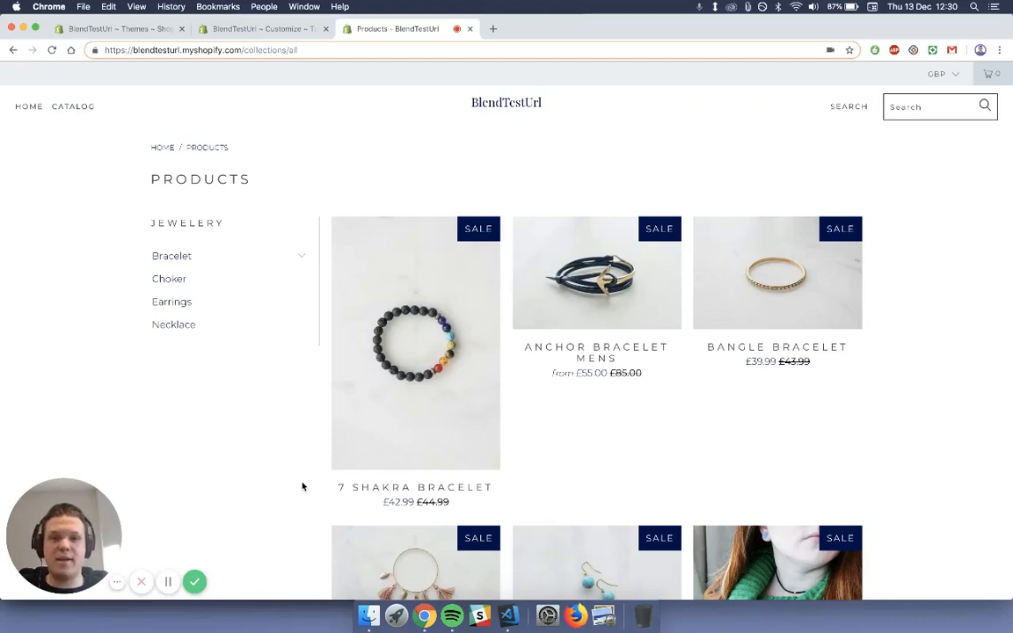
{"action": "mouse_move", "coordinate": [292, 467]}
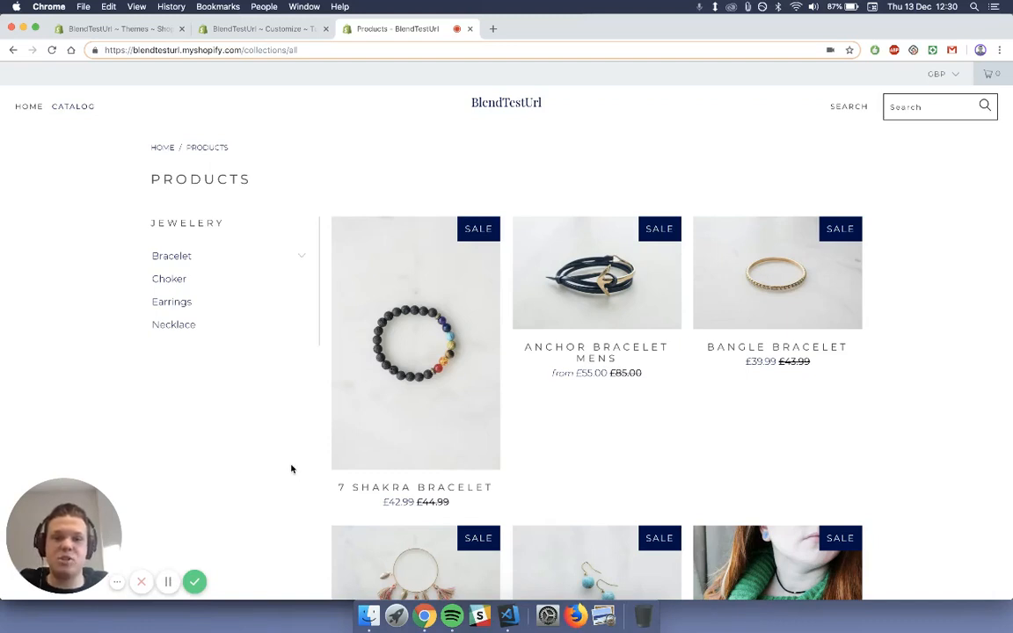
{"action": "mouse_move", "coordinate": [250, 436]}
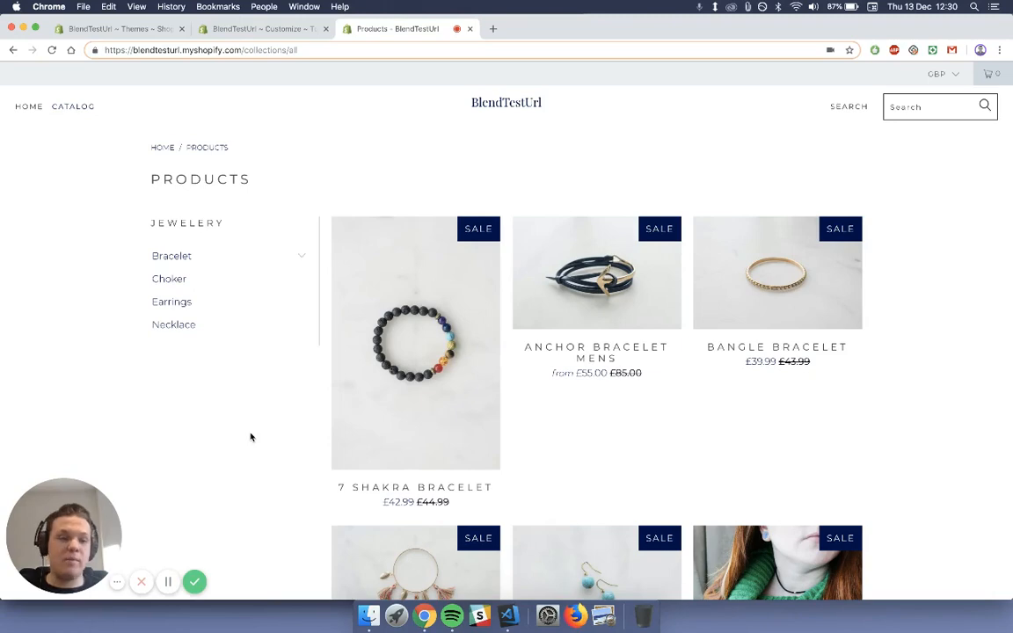
{"action": "mouse_move", "coordinate": [623, 449]}
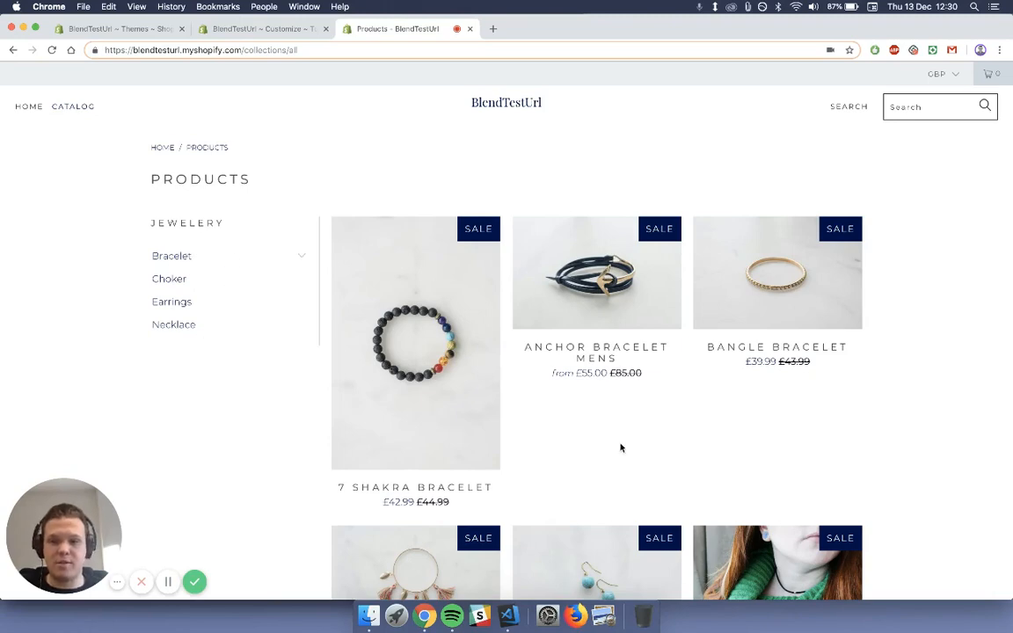
- Expand Bracelet in the Jewellery sidebar, view Charm Bracelet, then go to the Bracelet collection
{"action": "scroll", "scroll_direction": "down", "scroll_amount": 3}
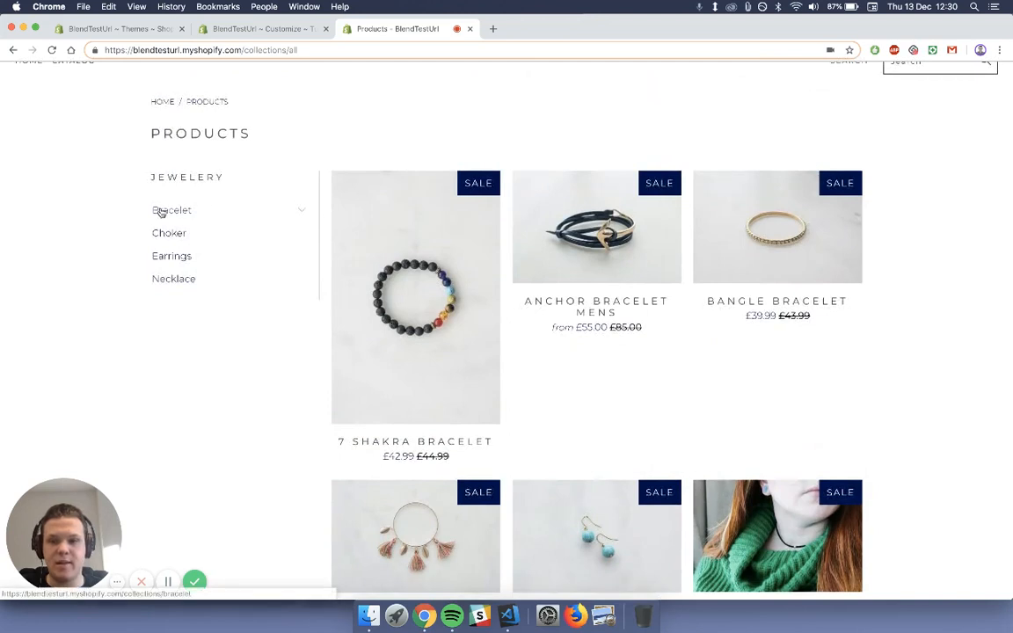
{"action": "left_click", "coordinate": [173, 211]}
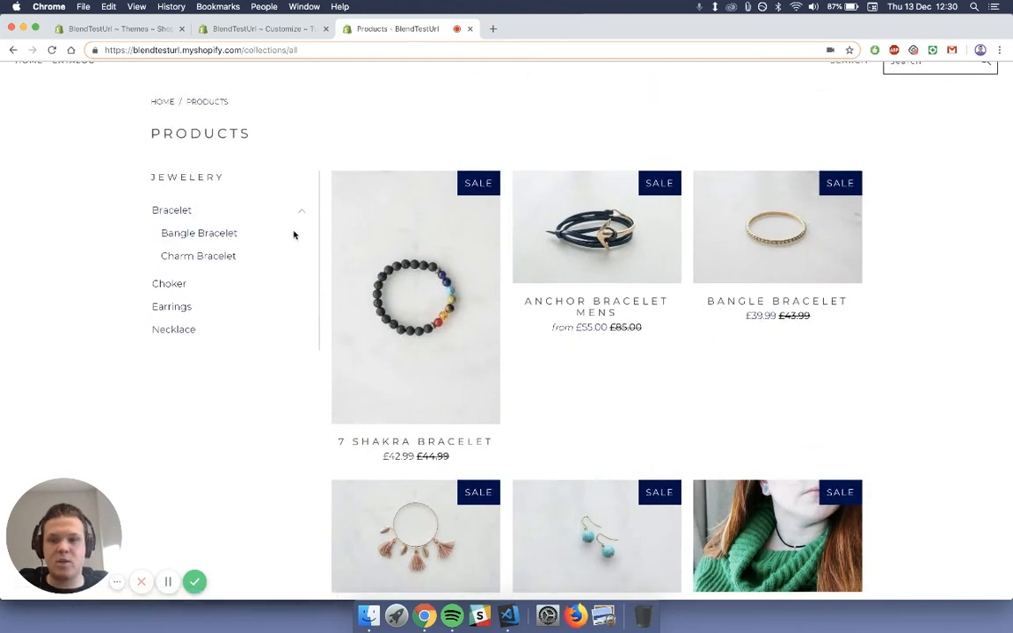
{"action": "left_click", "coordinate": [197, 257]}
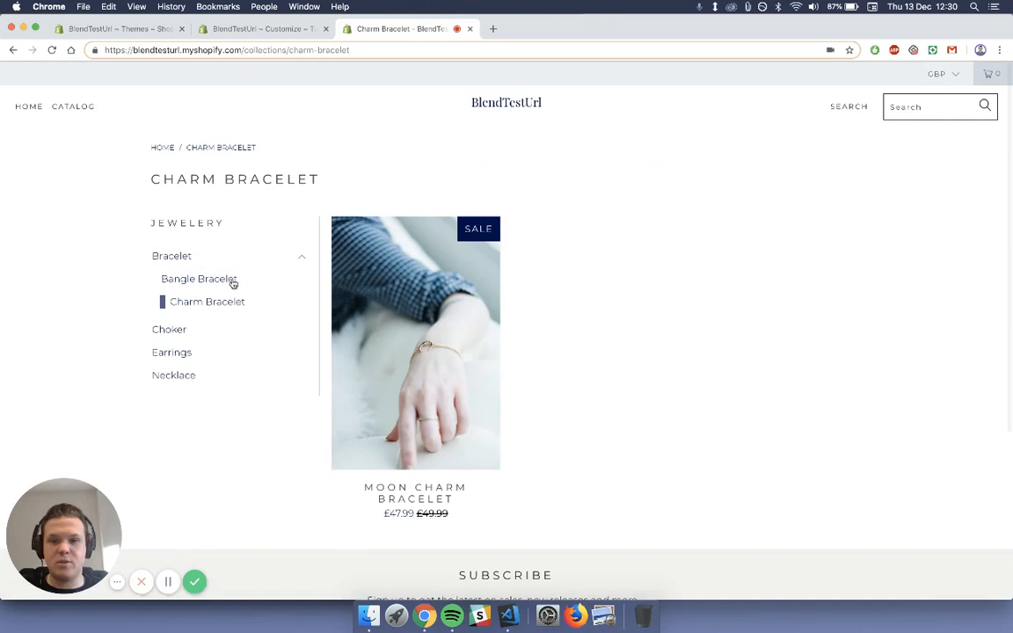
{"action": "left_click", "coordinate": [171, 257]}
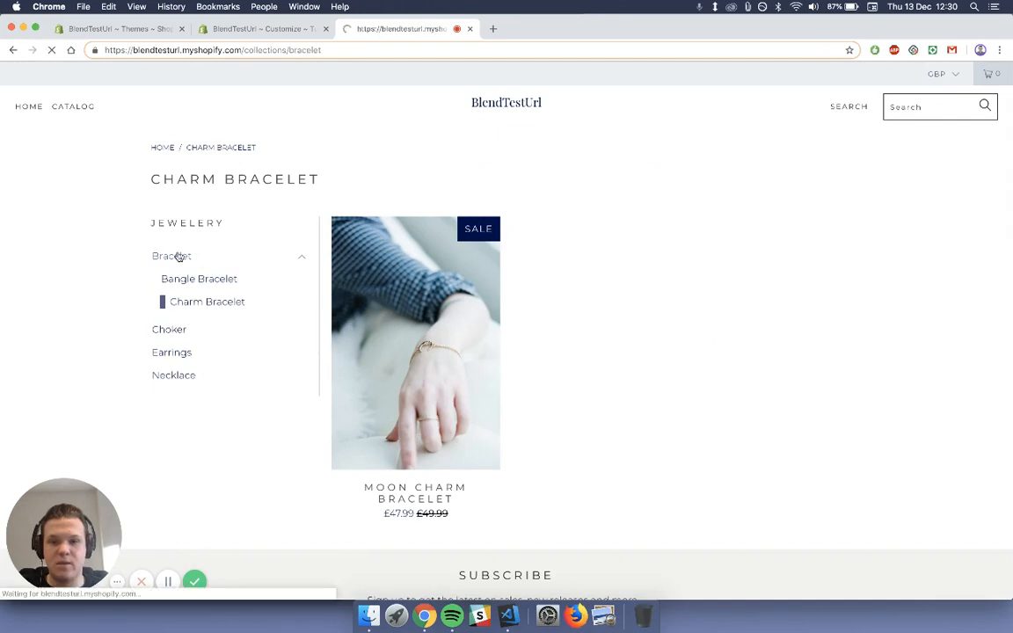
{"action": "left_click", "coordinate": [170, 255]}
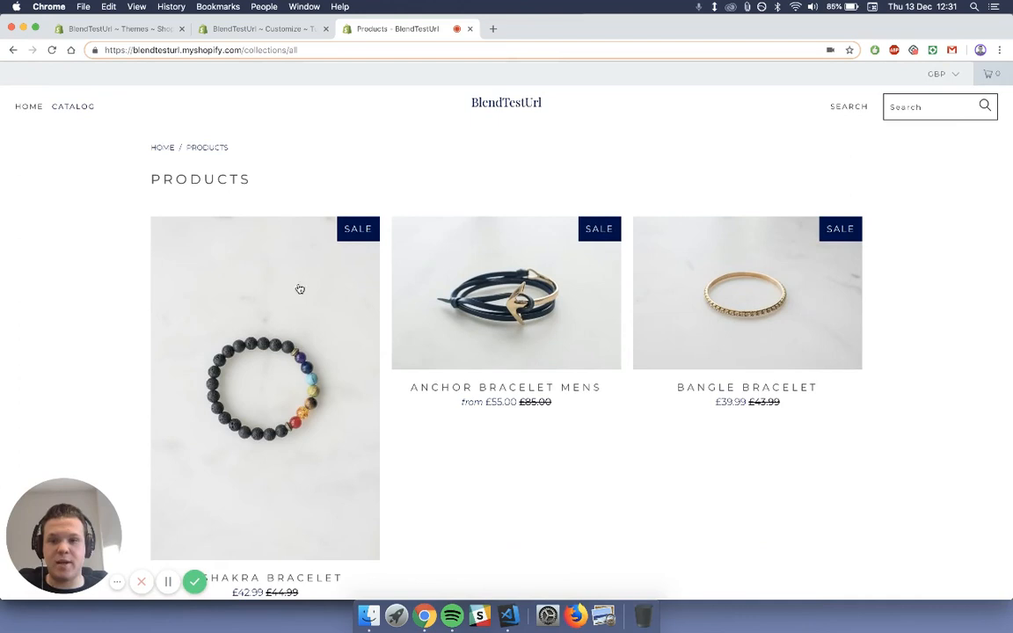
{"action": "mouse_move", "coordinate": [146, 399]}
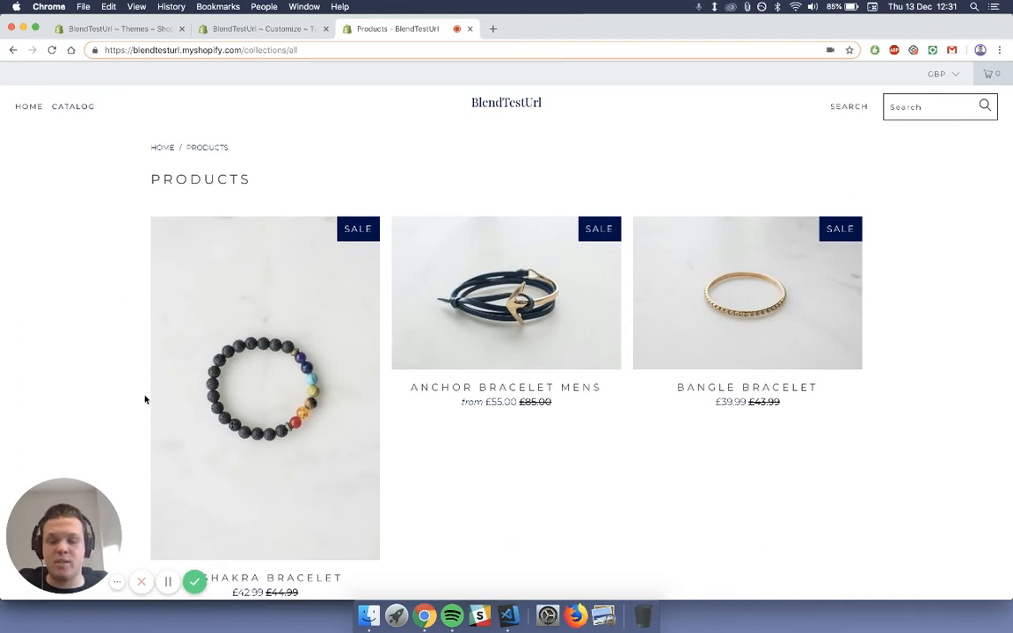
- Switch back to the store admin's Themes page in Chrome
{"action": "left_click", "coordinate": [115, 28]}
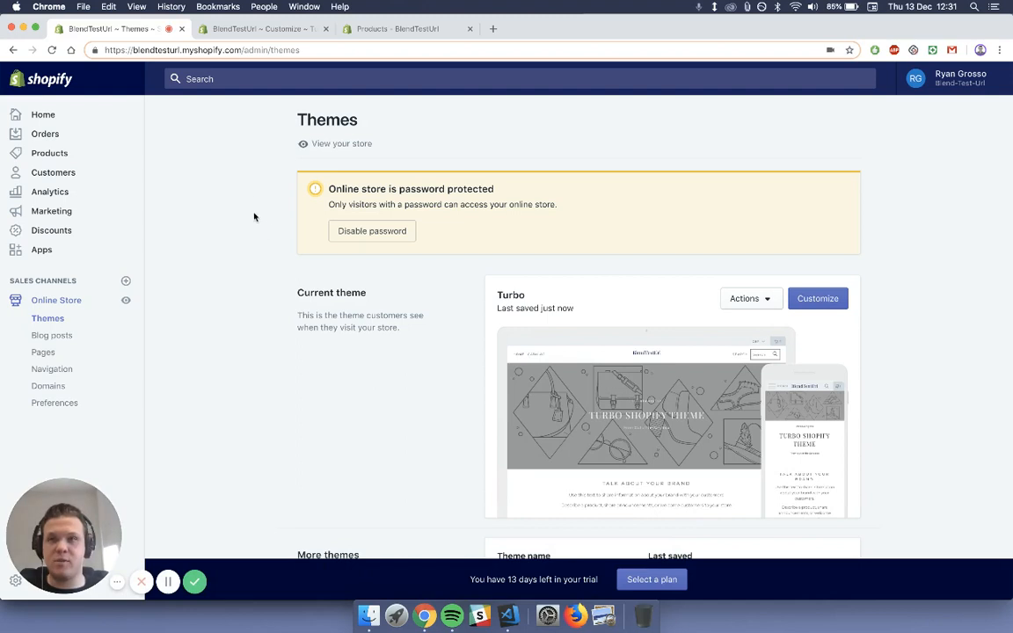
{"action": "mouse_move", "coordinate": [53, 156]}
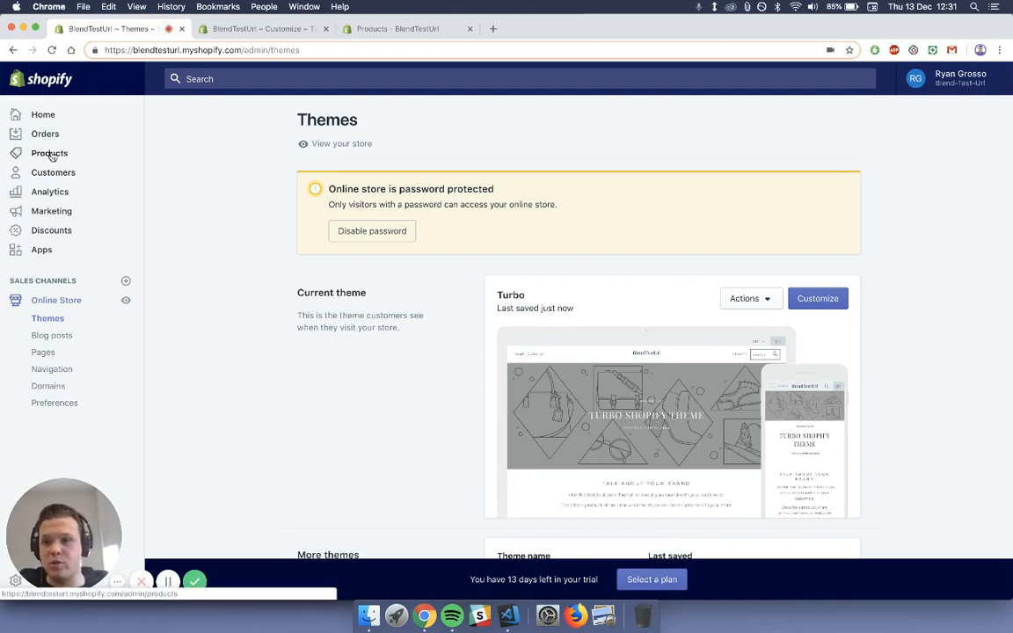
- Go to Products in the admin sidebar and open the Collections list
{"action": "left_click", "coordinate": [49, 153]}
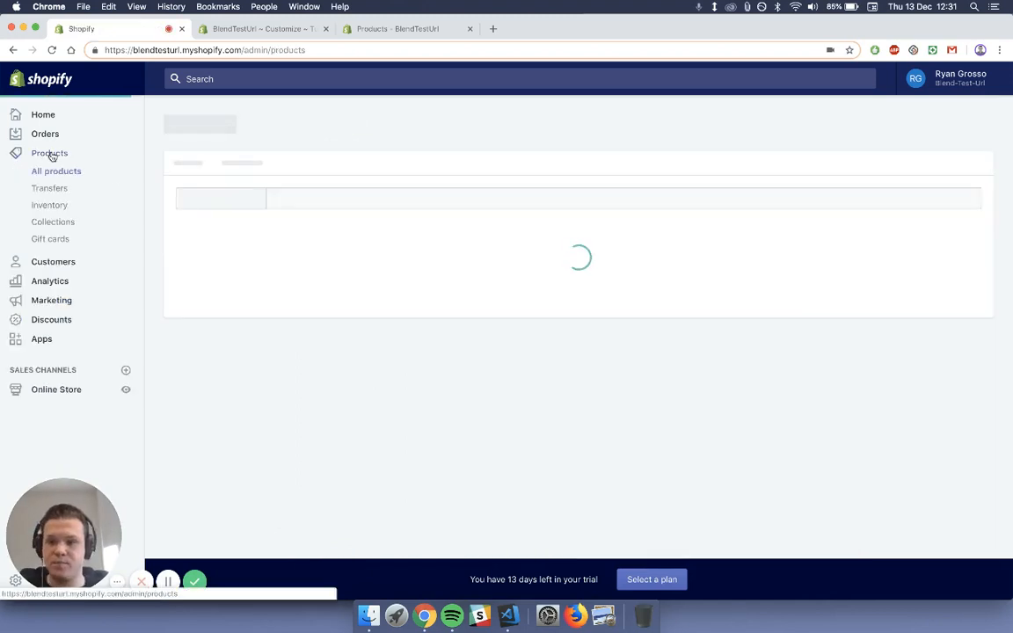
{"action": "left_click", "coordinate": [49, 154]}
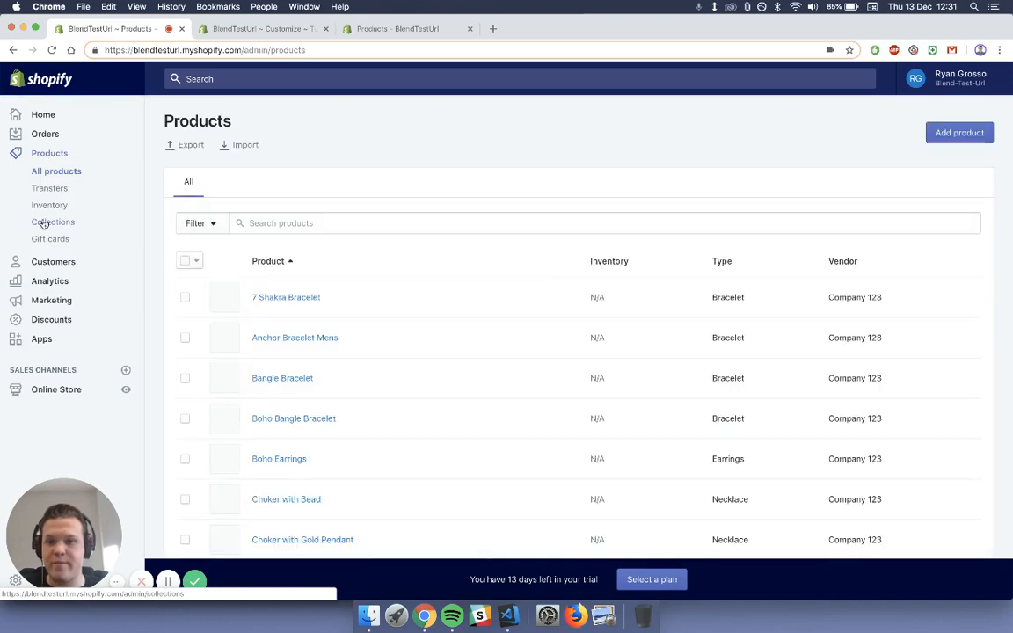
{"action": "left_click", "coordinate": [52, 221]}
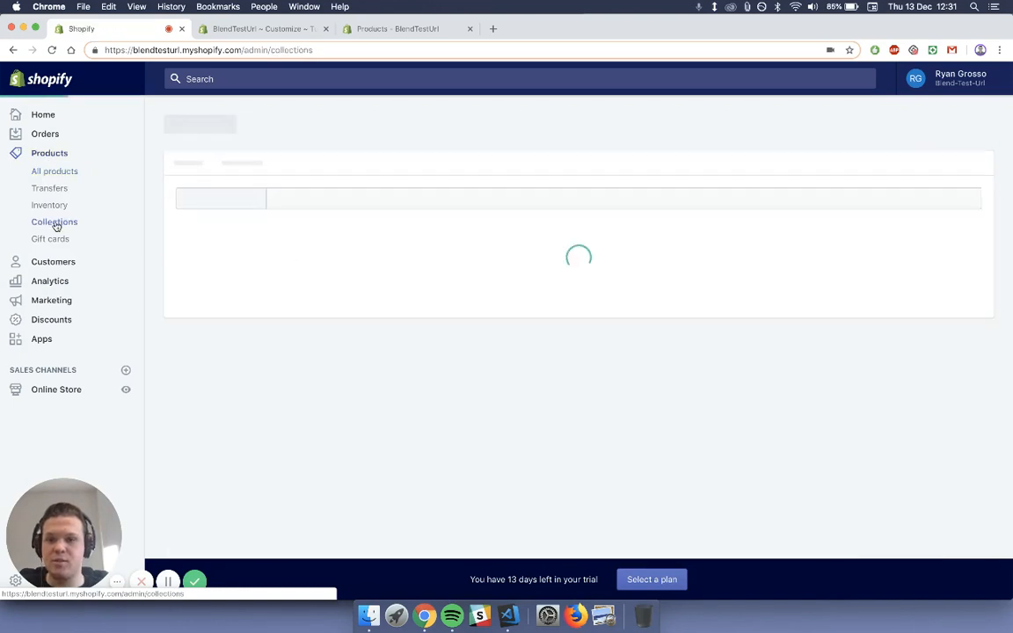
{"action": "left_click", "coordinate": [53, 222]}
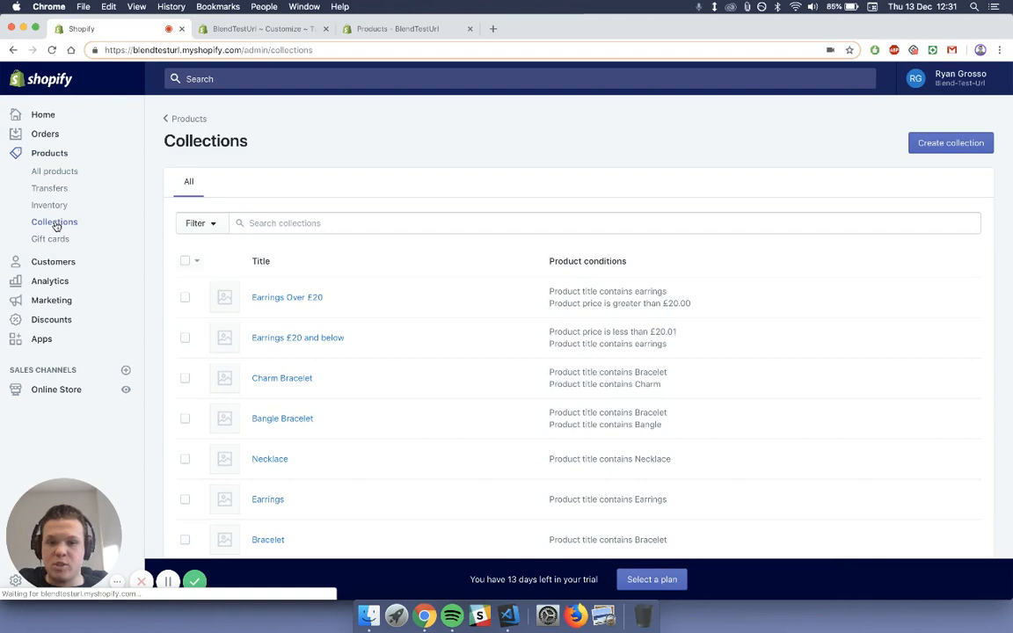
{"action": "left_click", "coordinate": [53, 222]}
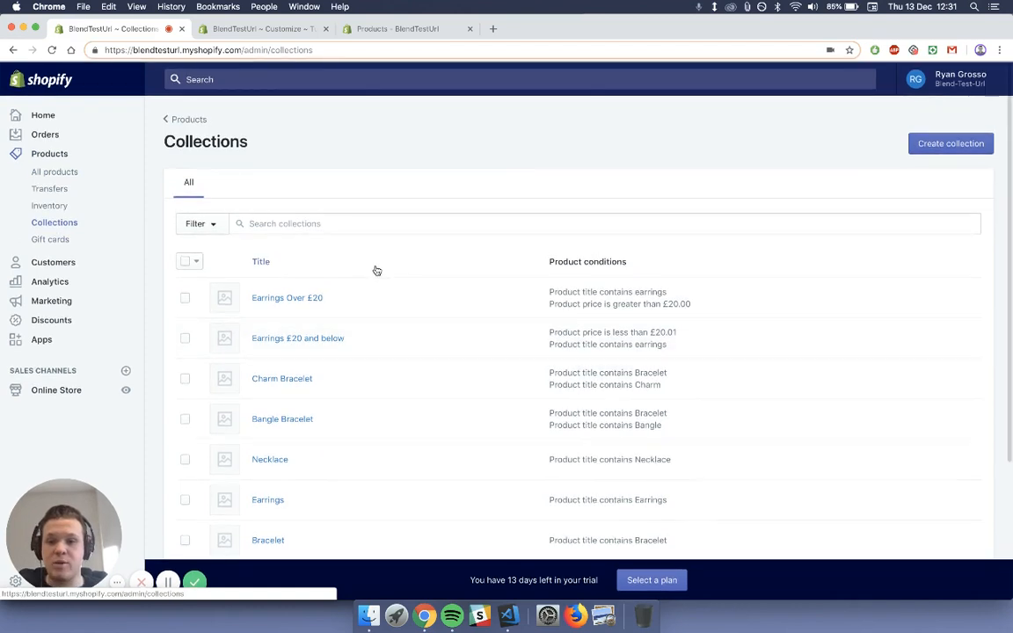
{"action": "mouse_move", "coordinate": [377, 239]}
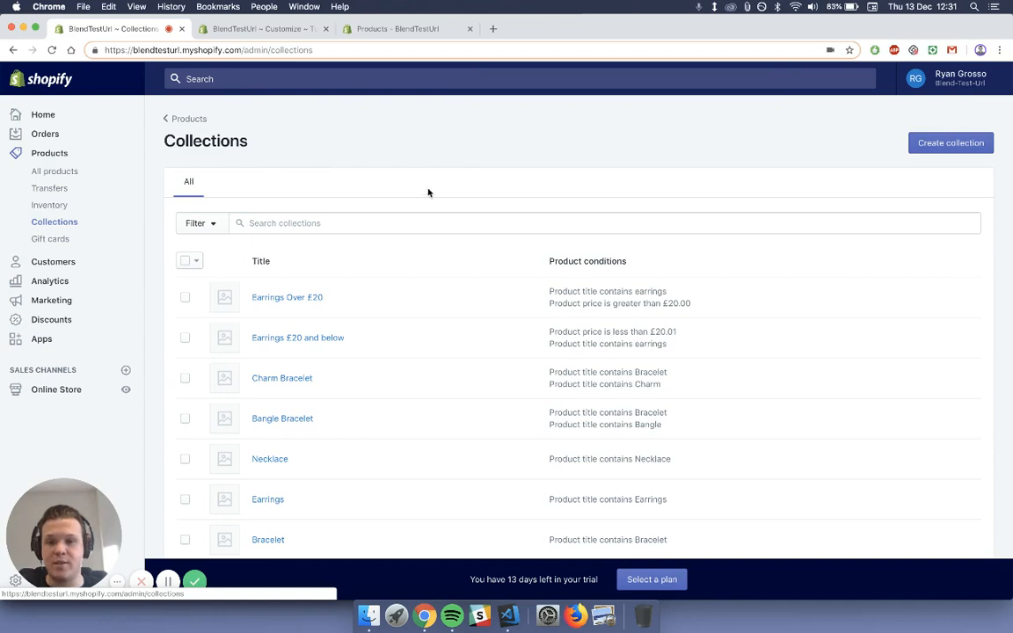
{"action": "scroll", "scroll_direction": "down", "scroll_amount": 3}
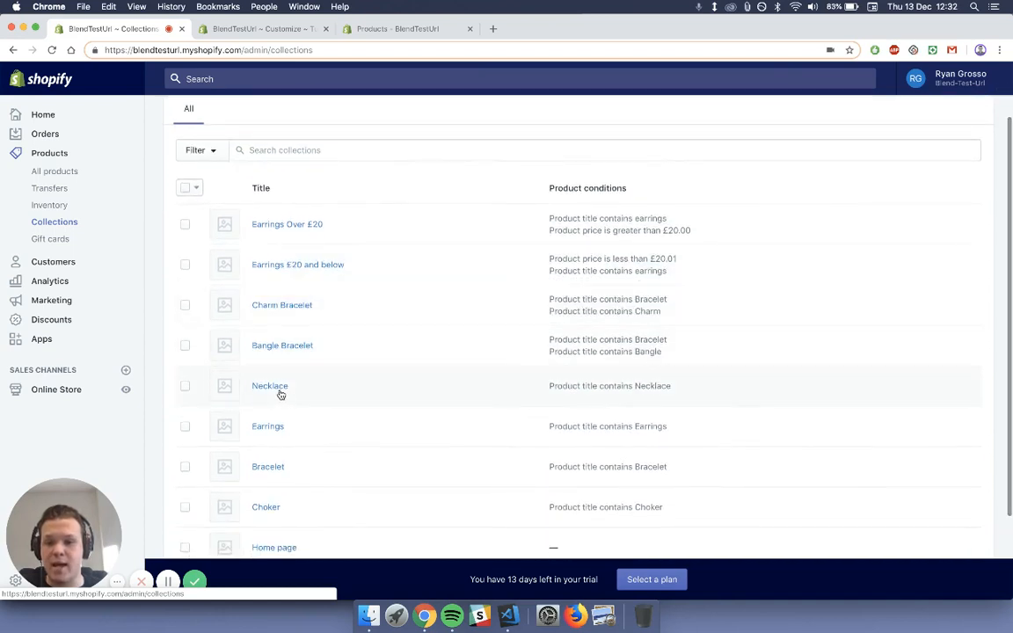
{"action": "mouse_move", "coordinate": [292, 467]}
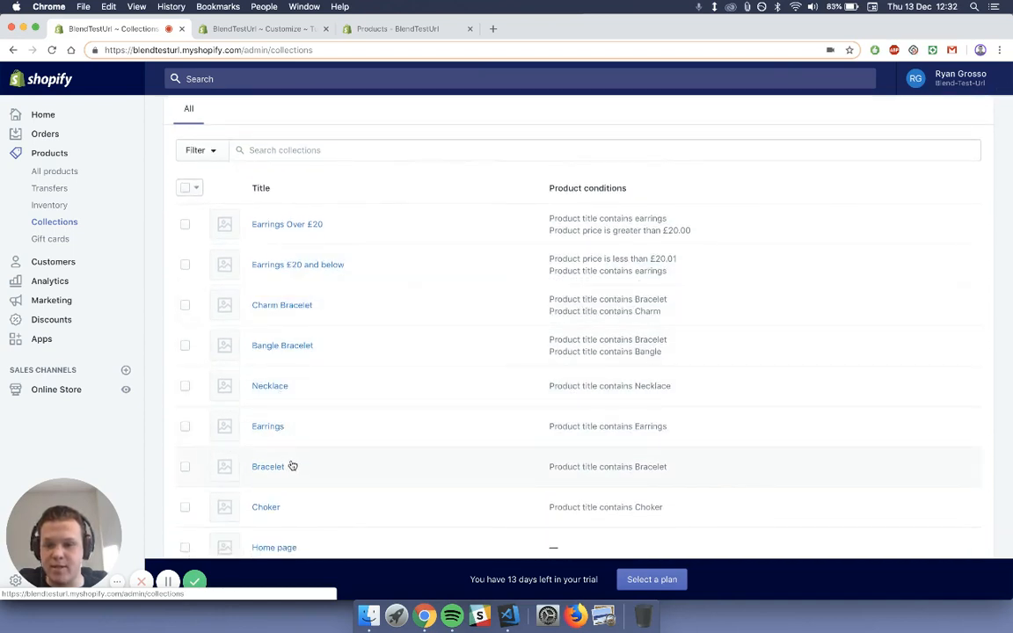
{"action": "mouse_move", "coordinate": [296, 487]}
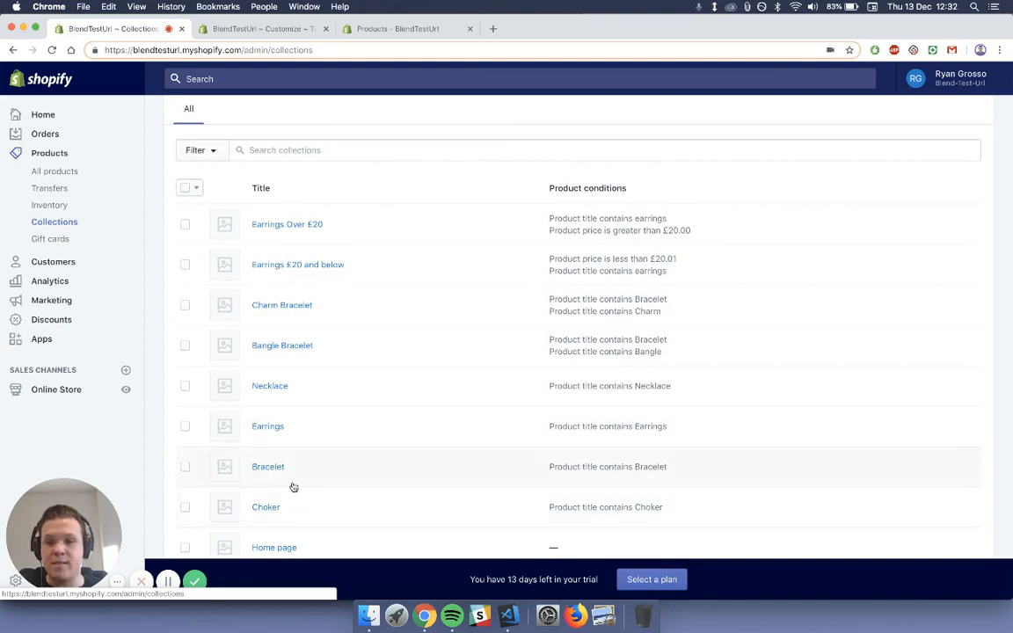
{"action": "mouse_move", "coordinate": [309, 373]}
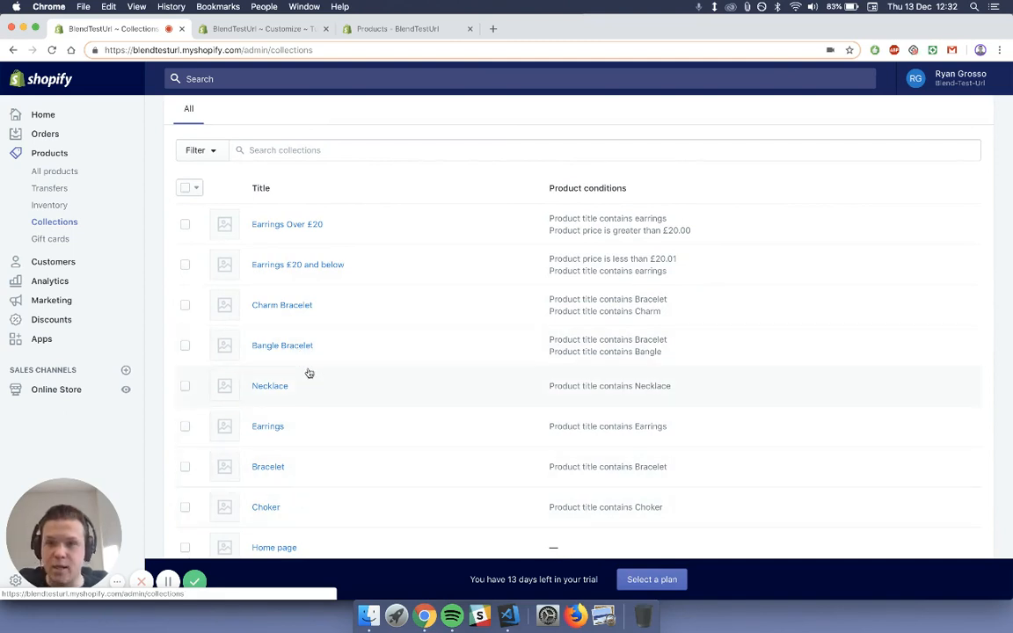
{"action": "mouse_move", "coordinate": [285, 352]}
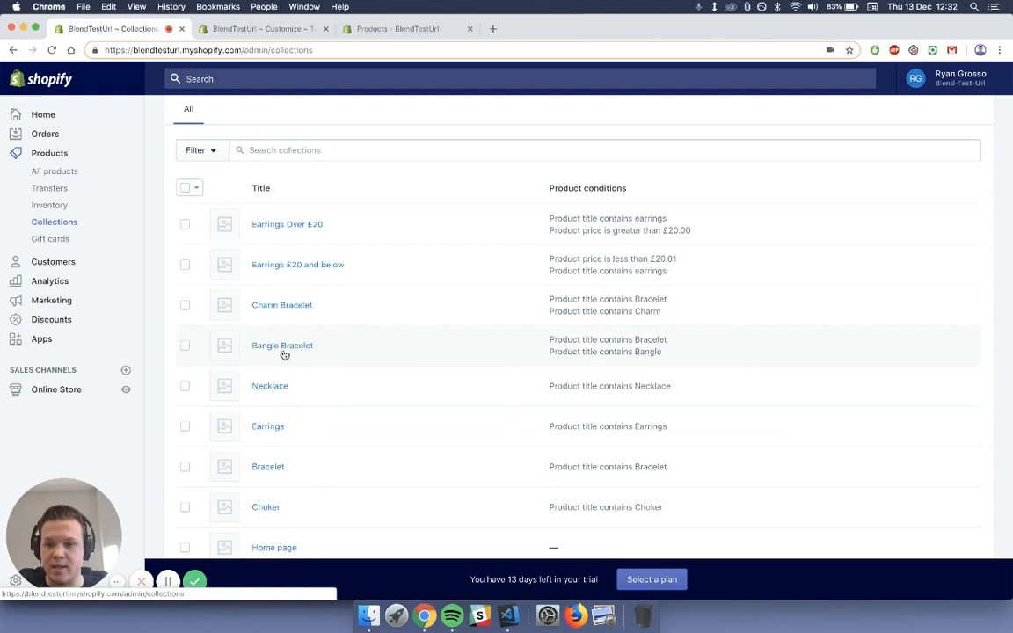
{"action": "mouse_move", "coordinate": [290, 308]}
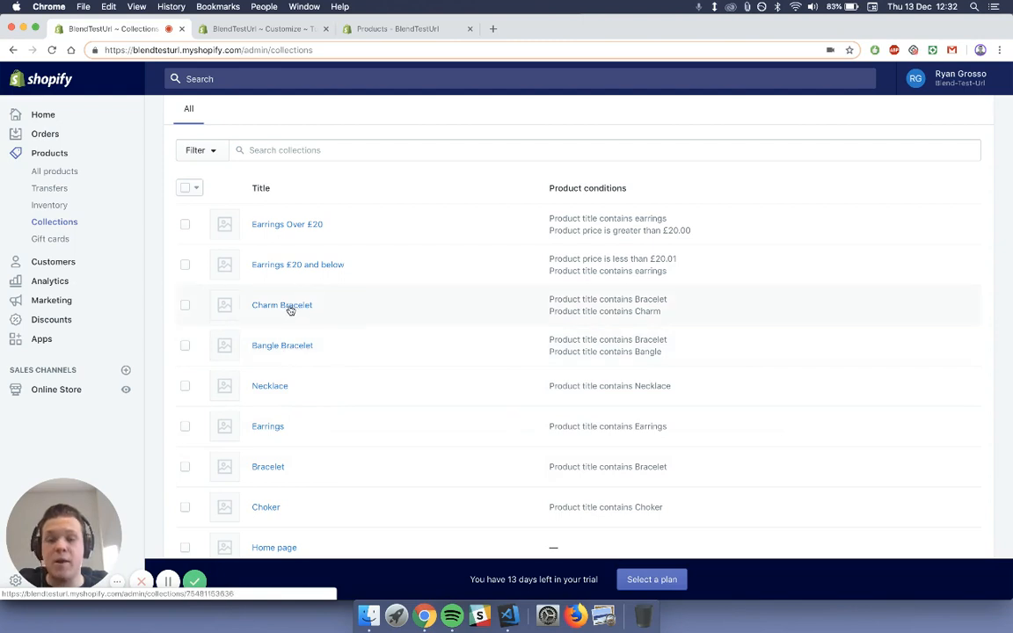
{"action": "mouse_move", "coordinate": [279, 229]}
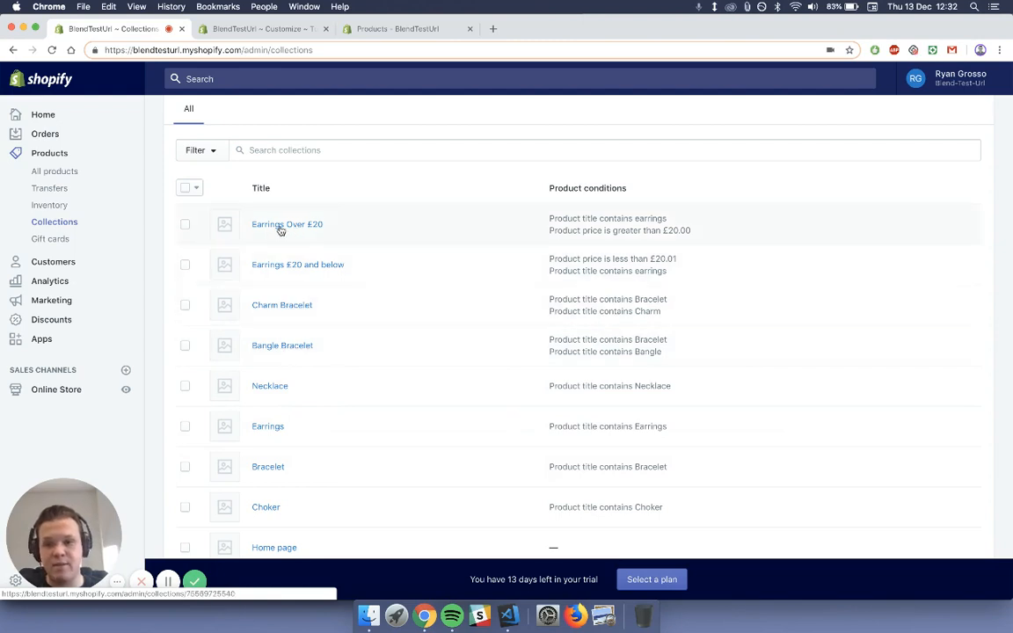
{"action": "mouse_move", "coordinate": [296, 271]}
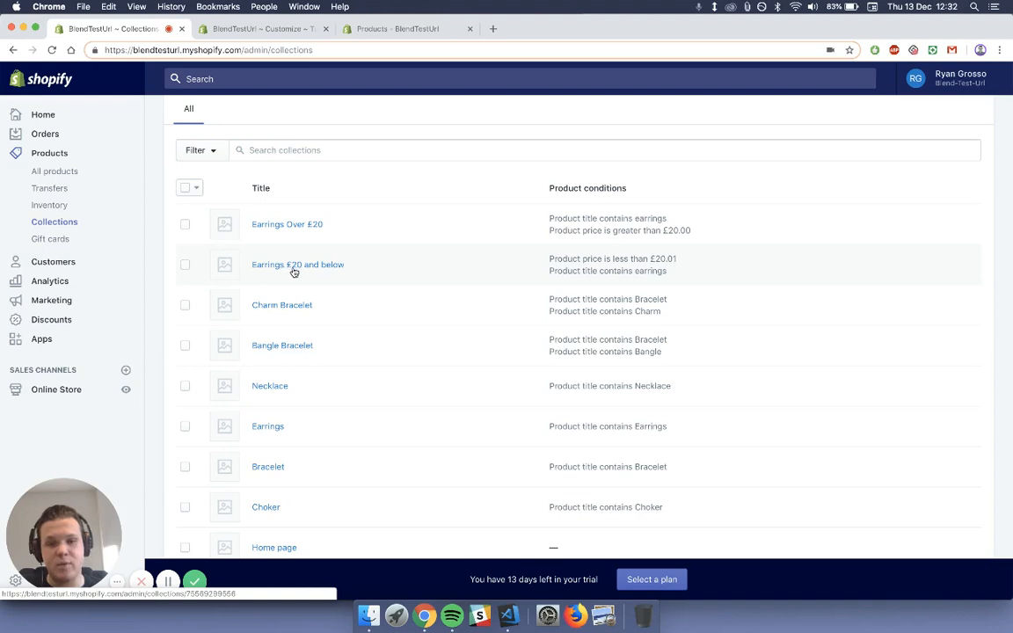
{"action": "mouse_move", "coordinate": [324, 265]}
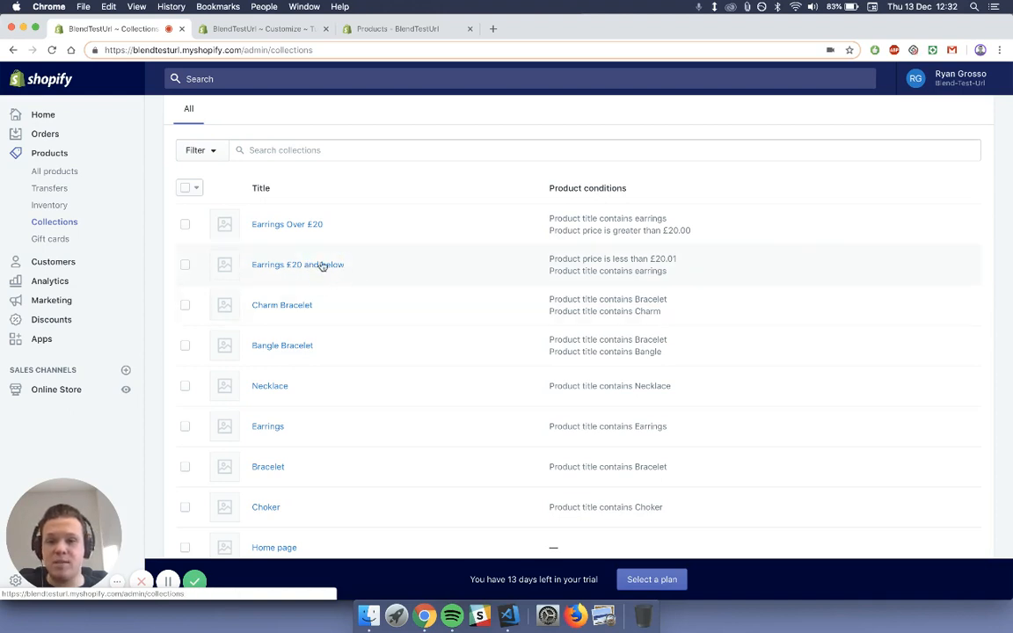
{"action": "mouse_move", "coordinate": [257, 285]}
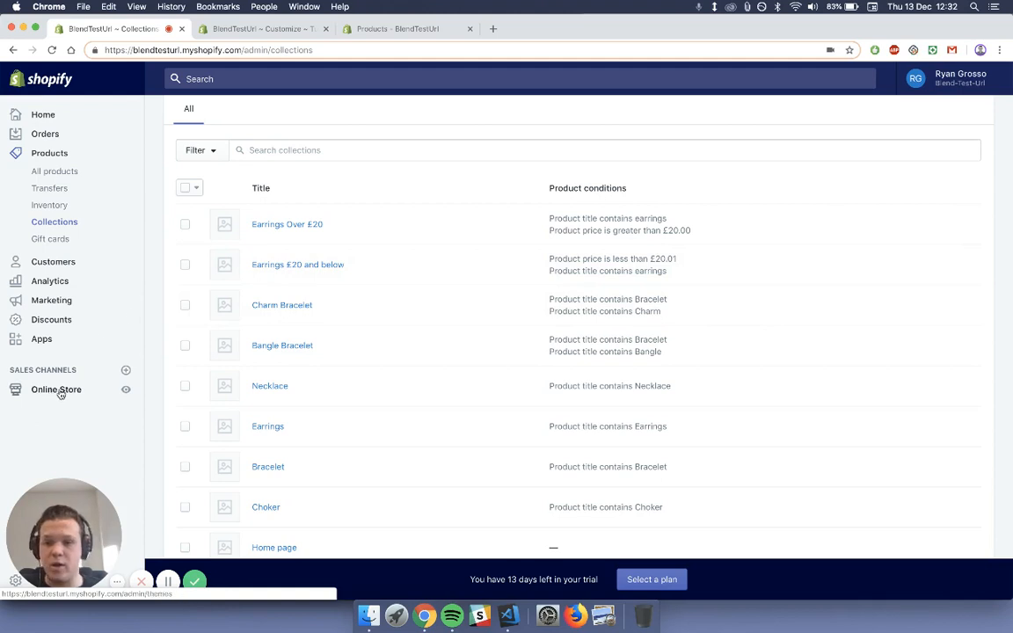
- Go to Online Store > Navigation and start a new blank menu
{"action": "left_click", "coordinate": [56, 390]}
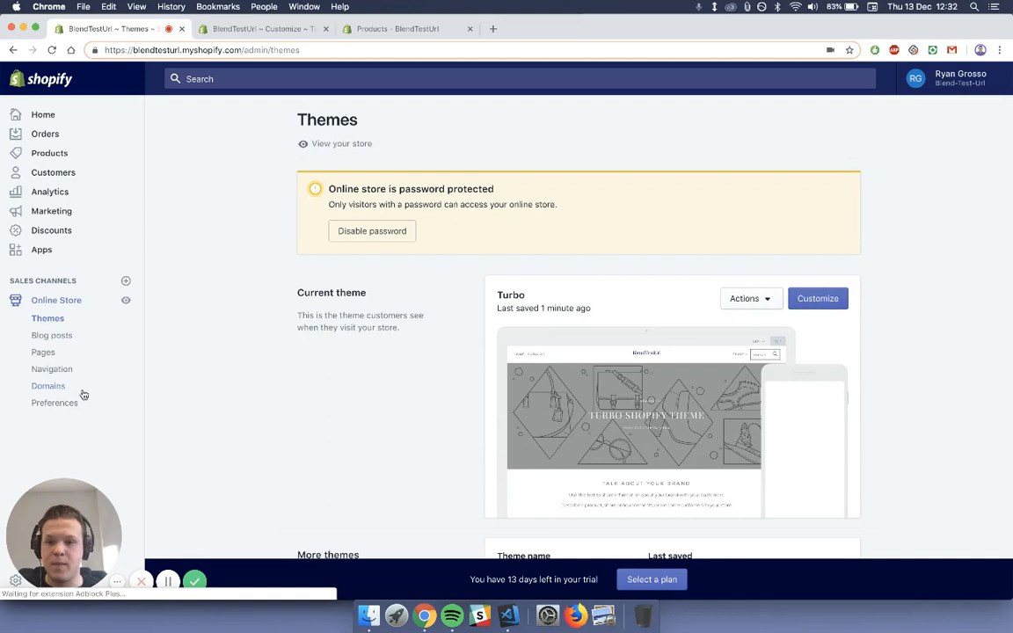
{"action": "left_click", "coordinate": [53, 370]}
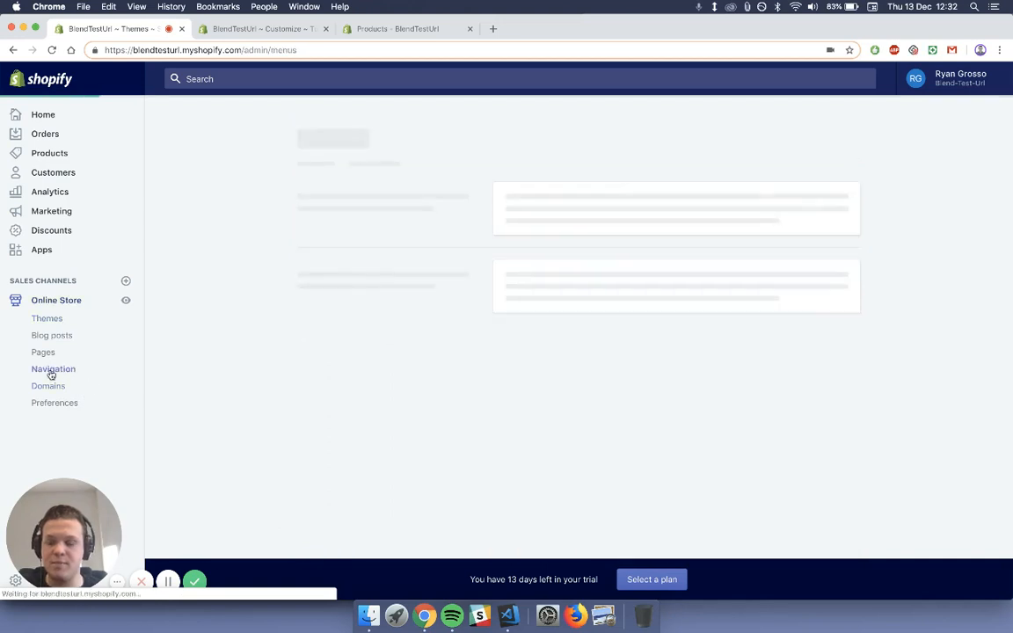
{"action": "left_click", "coordinate": [52, 369]}
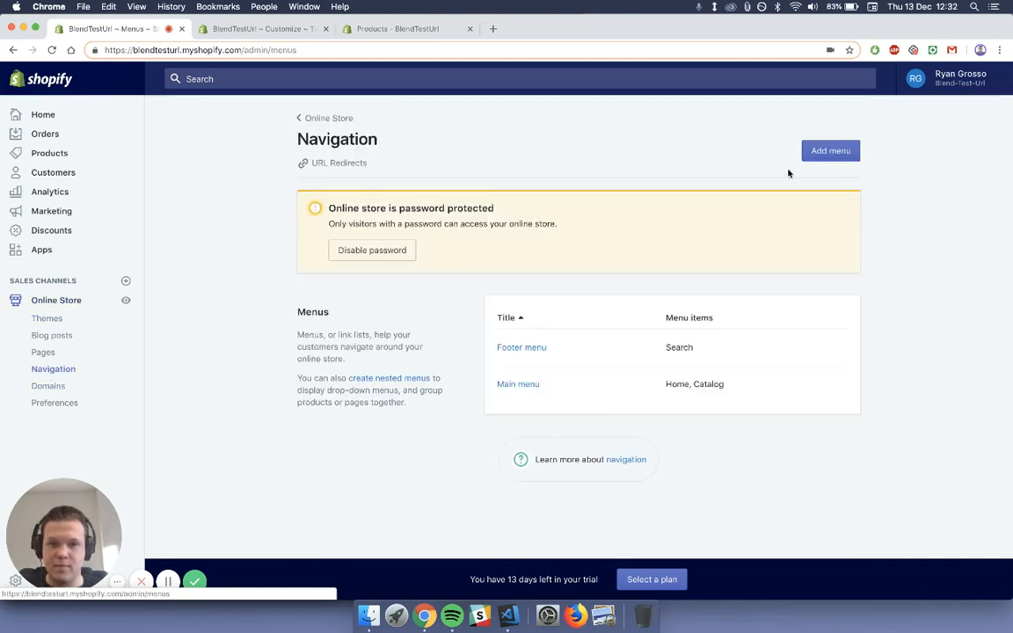
{"action": "left_click", "coordinate": [831, 151]}
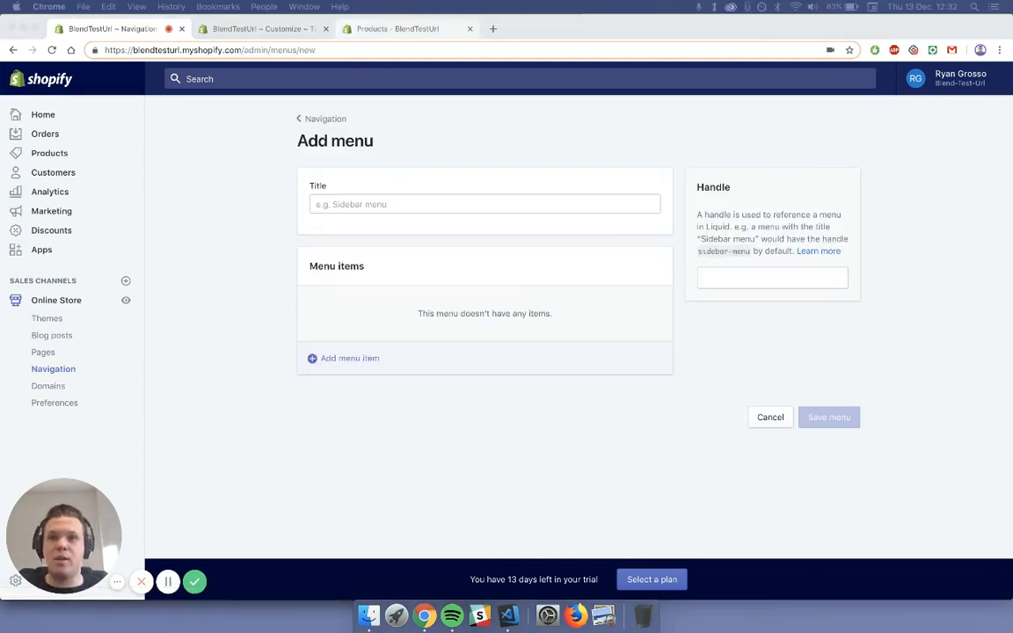
- Title the menu 'Jewelery' and add a first item linked to the Bracelet collection
{"action": "left_click", "coordinate": [484, 205]}
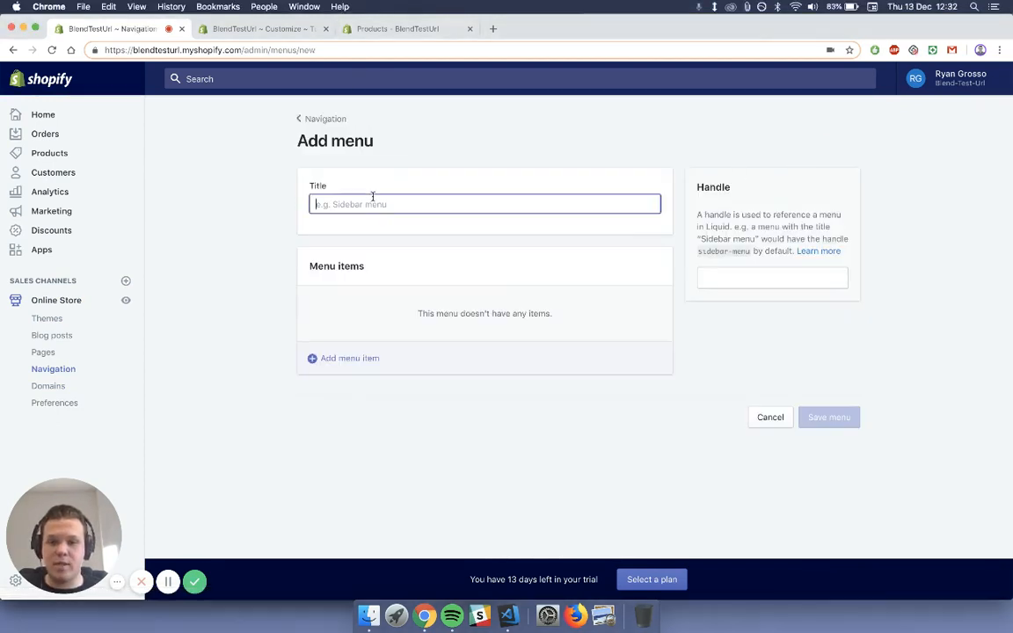
{"action": "type", "text": "Jewelery"}
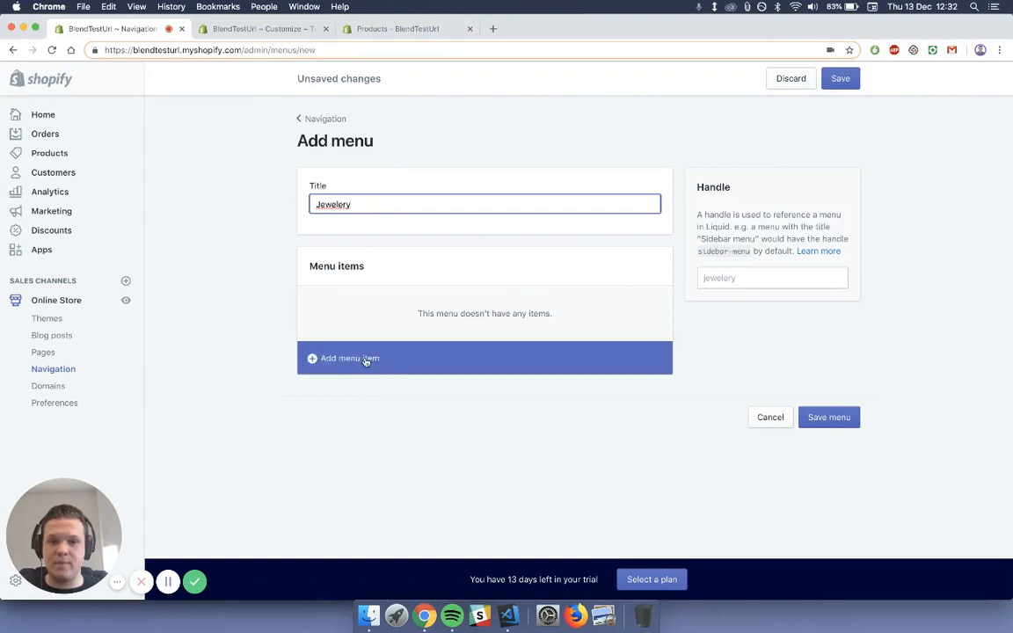
{"action": "left_click", "coordinate": [349, 359]}
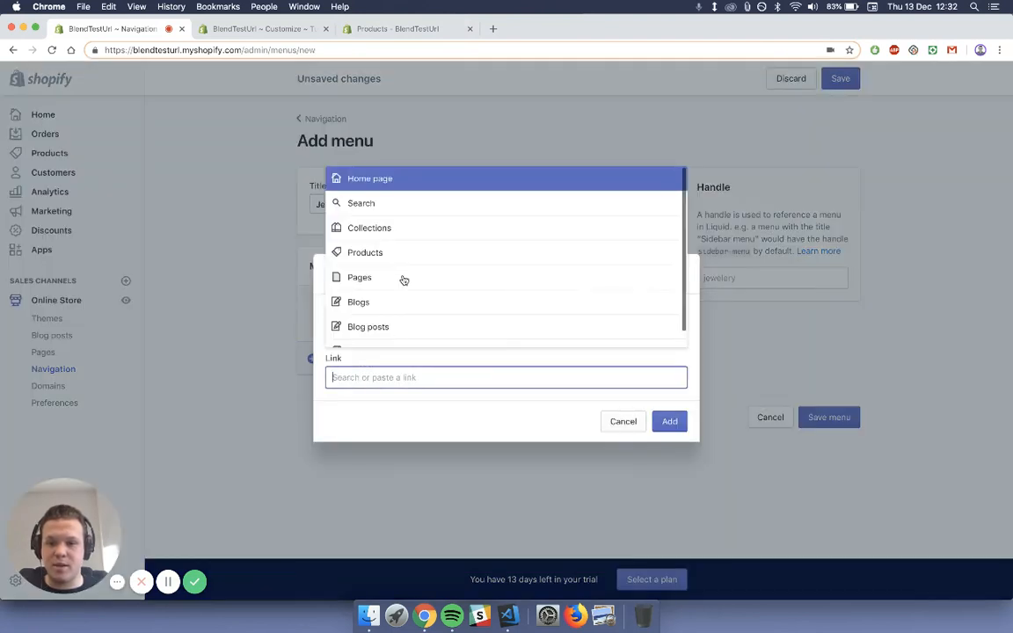
{"action": "left_click", "coordinate": [369, 229]}
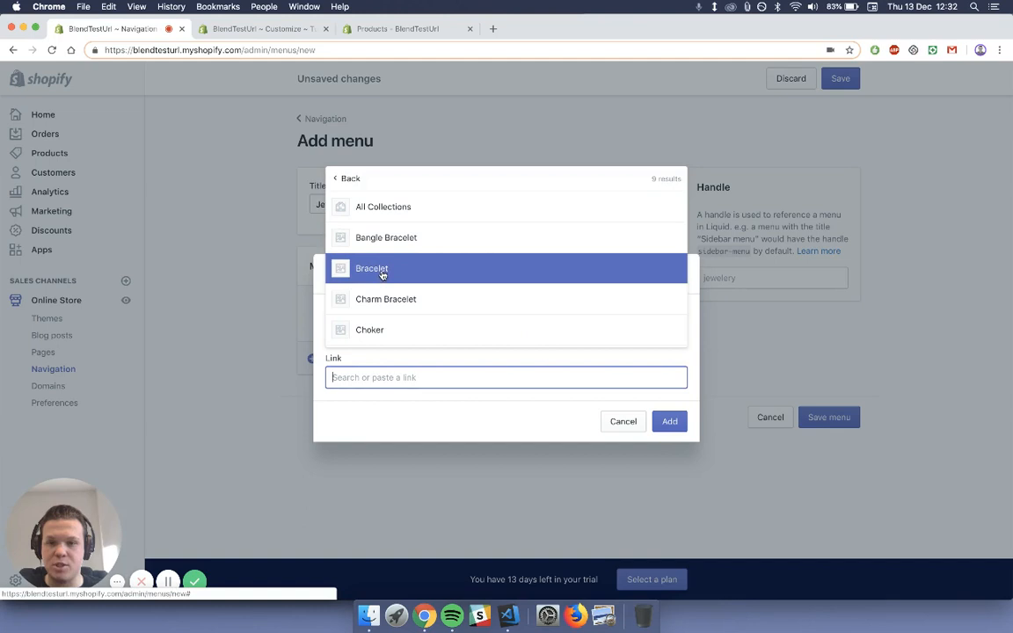
{"action": "left_click", "coordinate": [371, 267]}
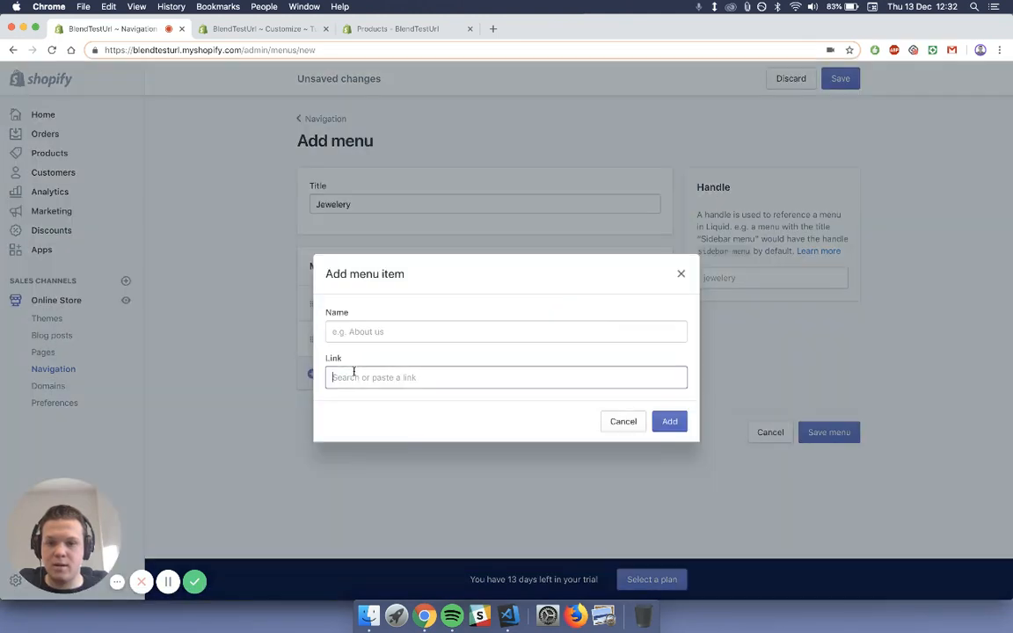
- Add further menu items linked to the Choker, Earrings and Necklace collections
{"action": "left_click", "coordinate": [507, 377]}
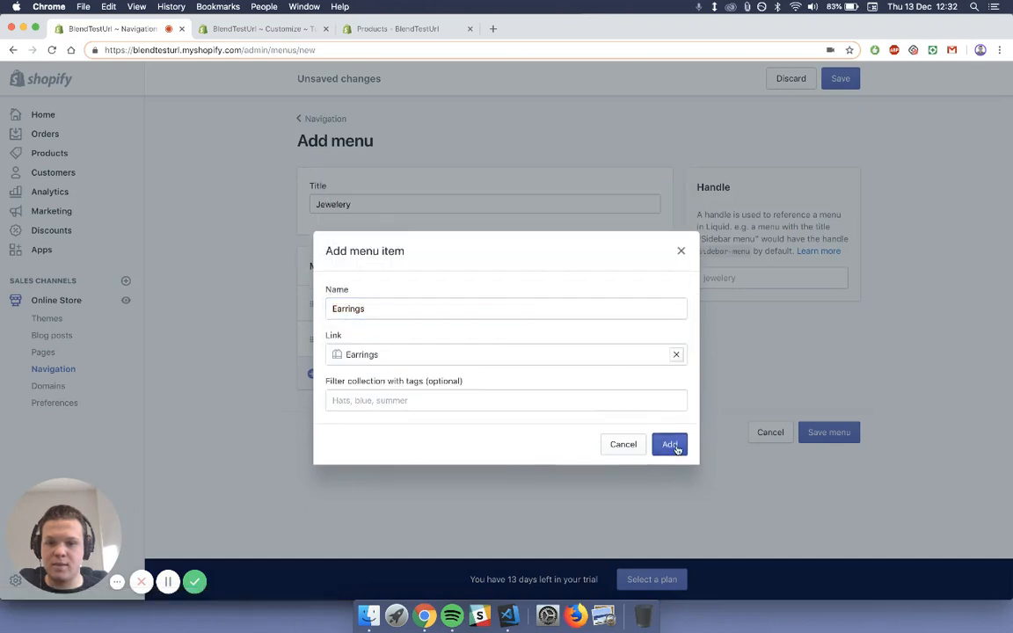
{"action": "left_click", "coordinate": [669, 443]}
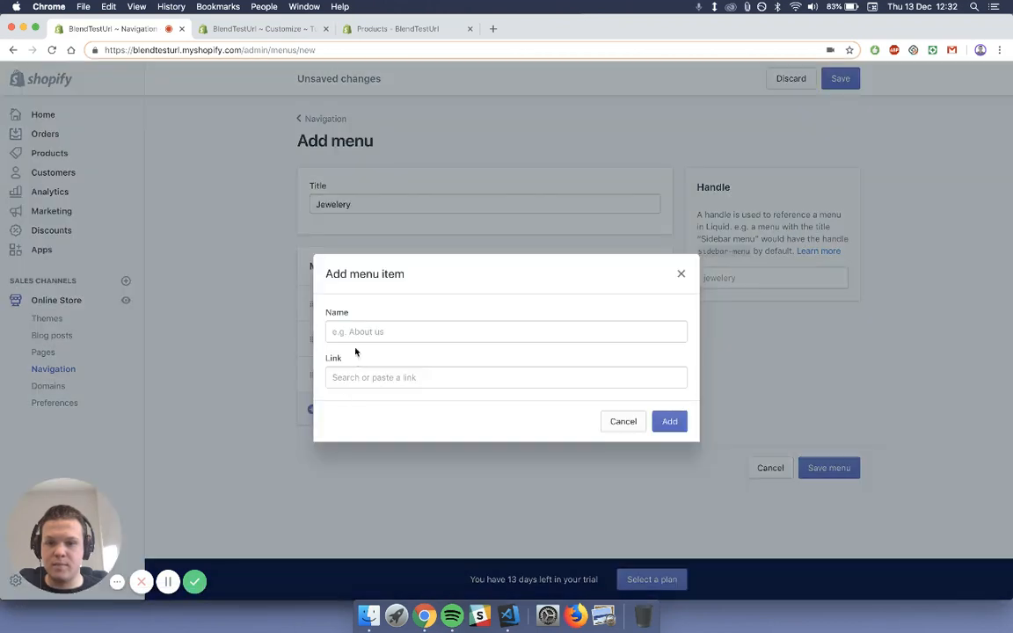
{"action": "left_click", "coordinate": [505, 377]}
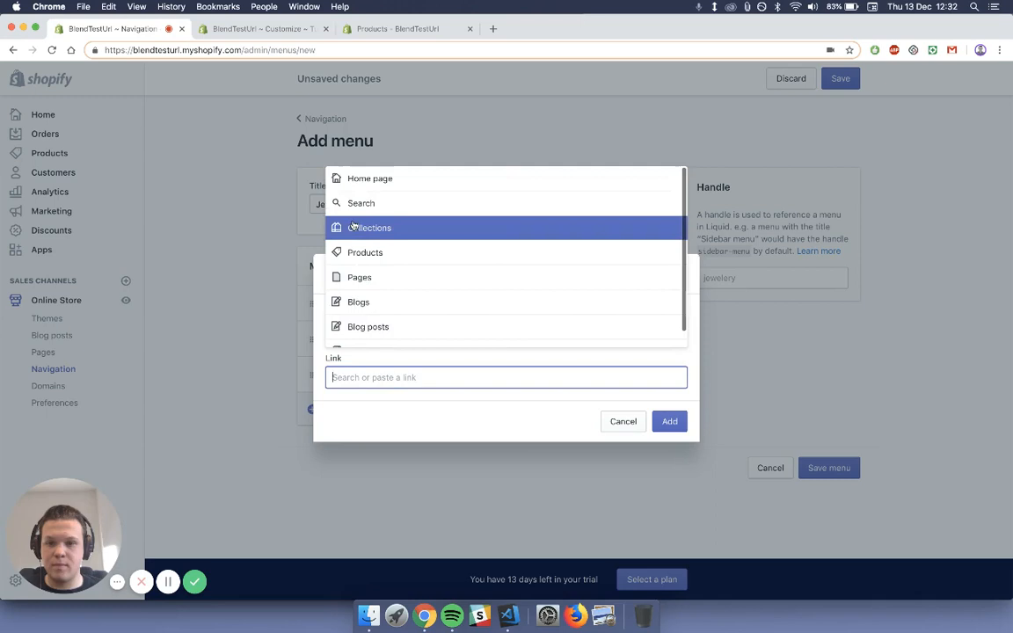
{"action": "left_click", "coordinate": [370, 229]}
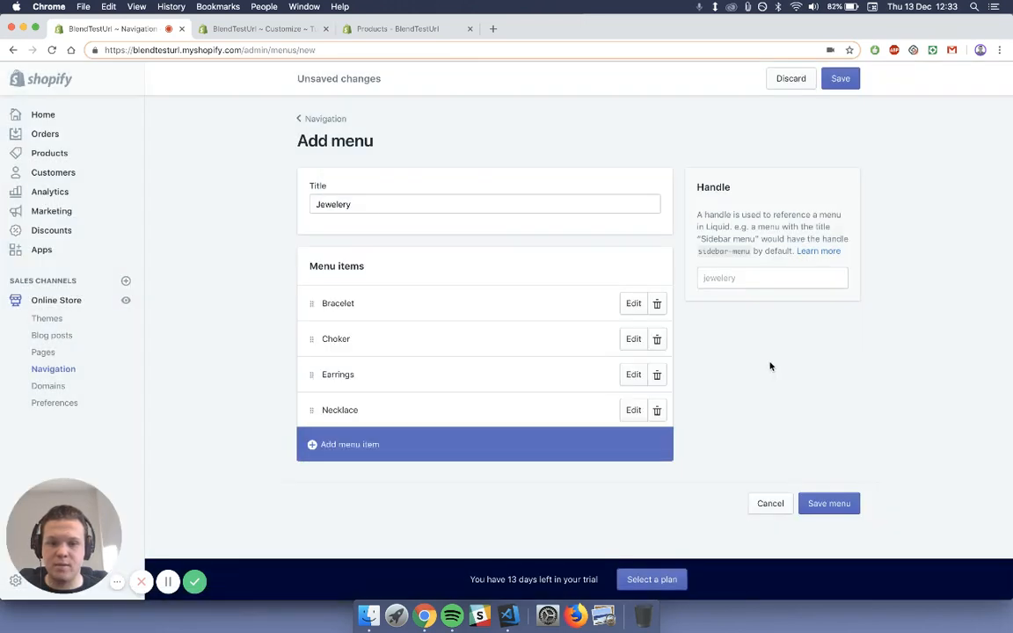
- Save the Jewelery menu and open the Themes page in a new browser tab
{"action": "left_click", "coordinate": [829, 504]}
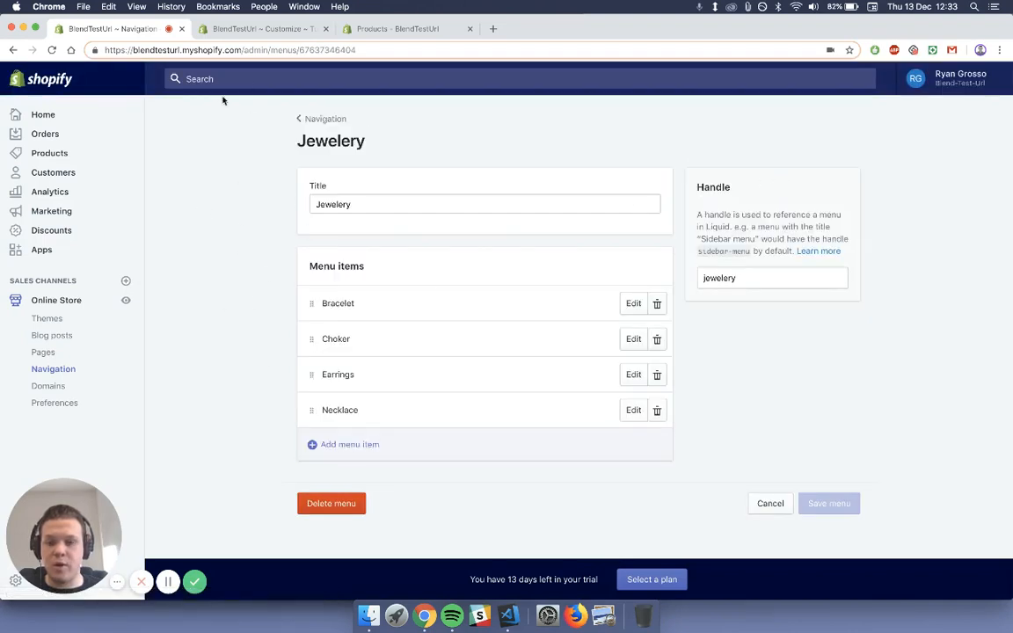
{"action": "mouse_move", "coordinate": [249, 215]}
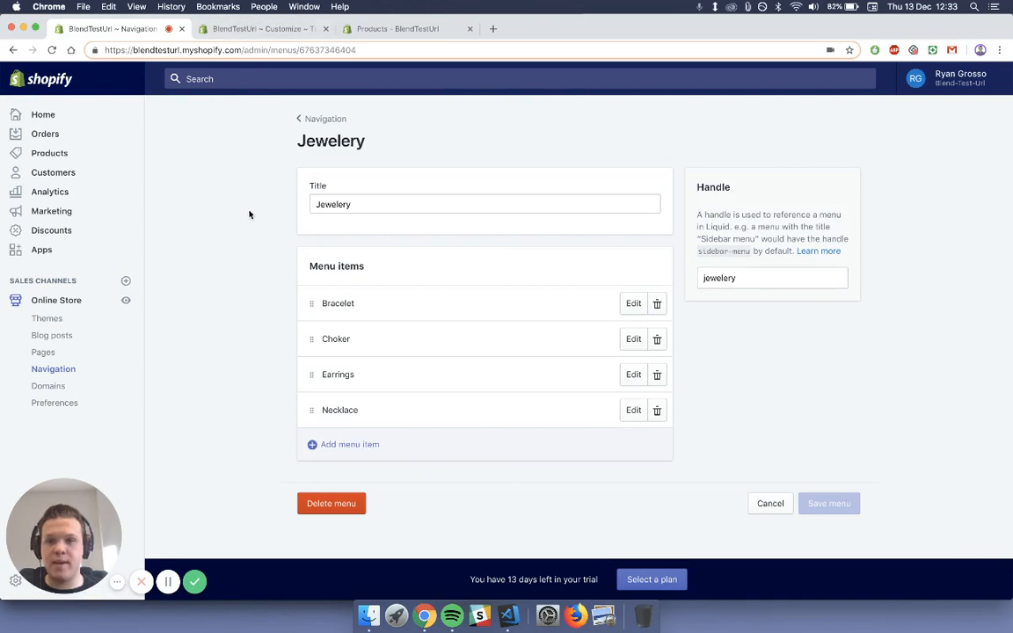
{"action": "mouse_move", "coordinate": [77, 322]}
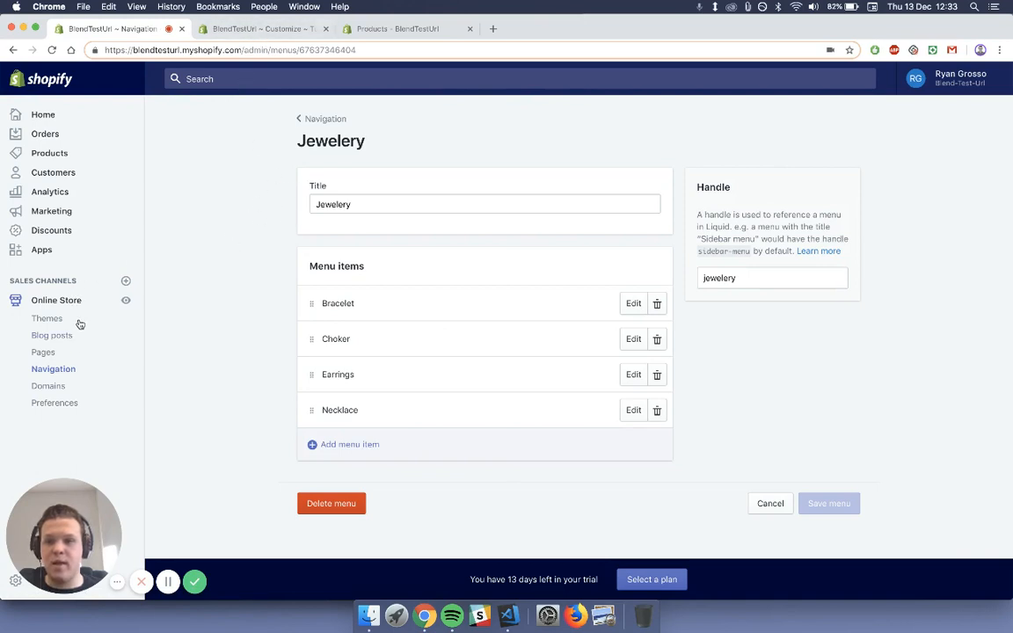
{"action": "right_click", "coordinate": [46, 319]}
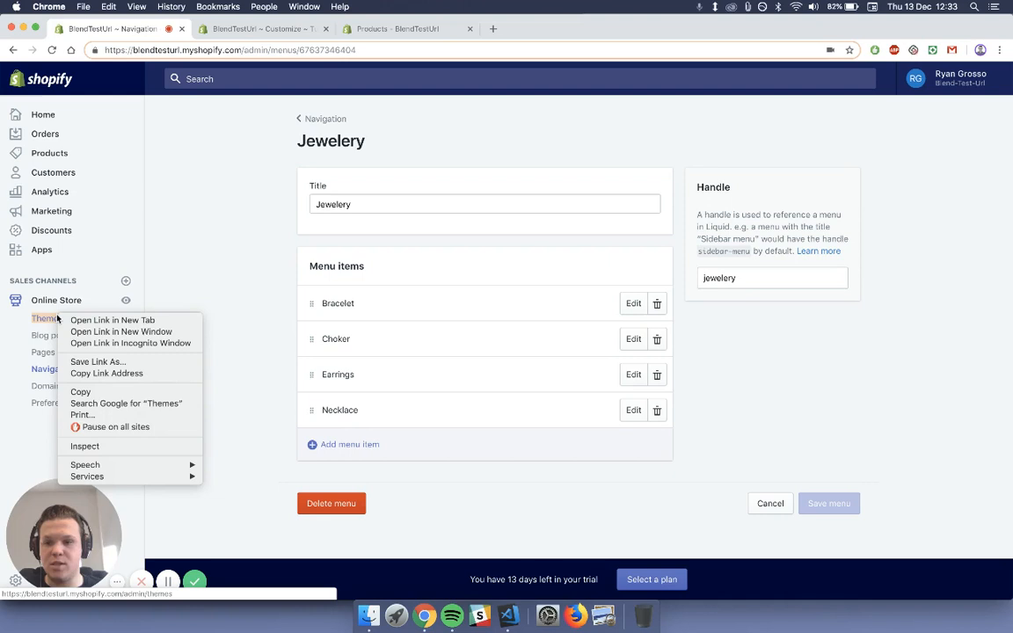
{"action": "left_click", "coordinate": [112, 320]}
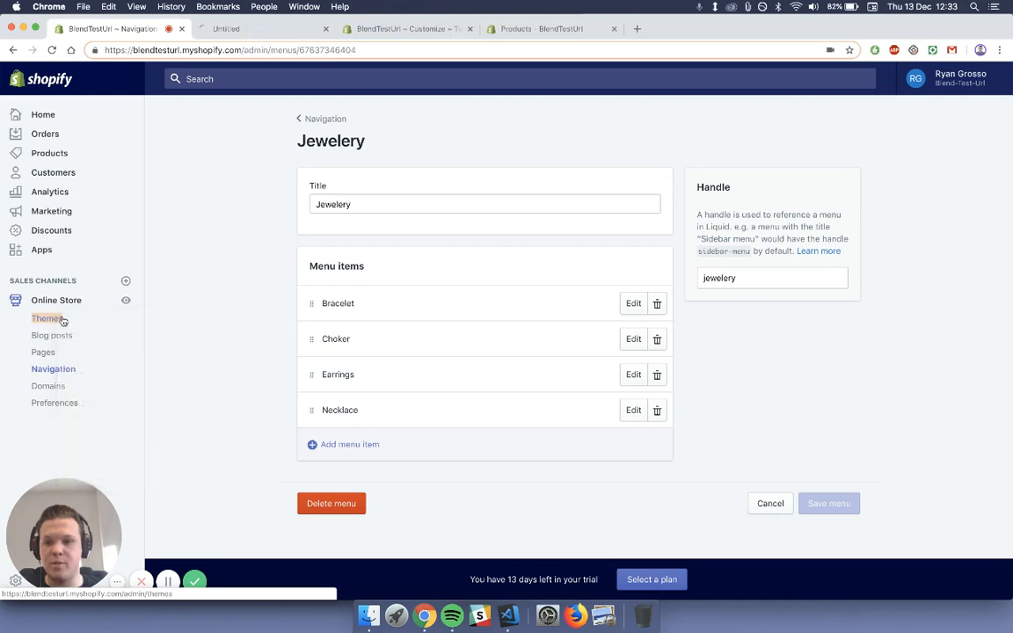
- In the new tab, customise the Turbo theme and open the Collection section's settings
{"action": "left_click", "coordinate": [48, 318]}
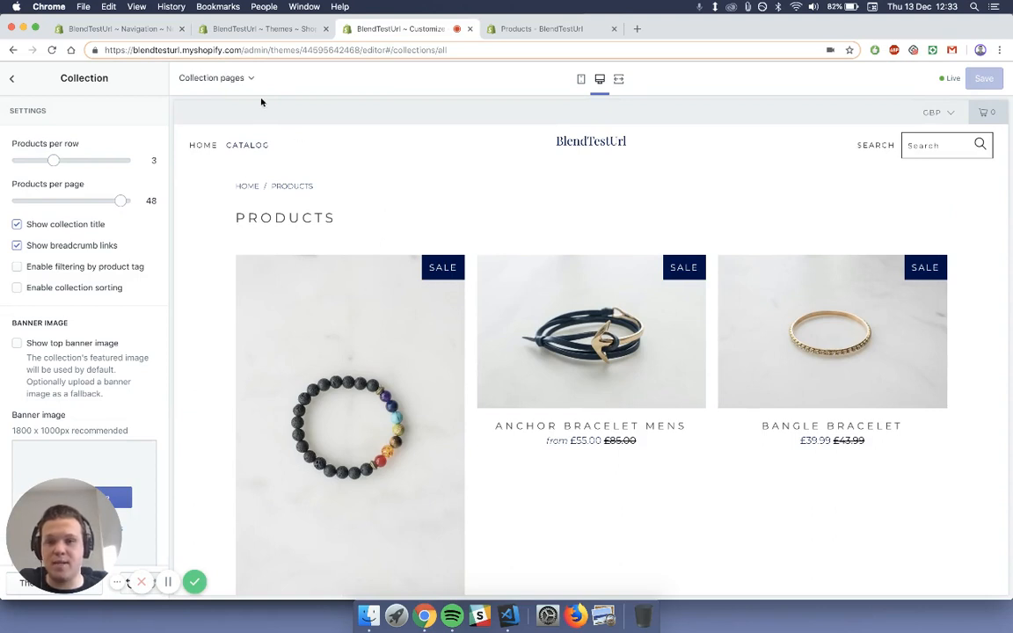
{"action": "left_click", "coordinate": [214, 78]}
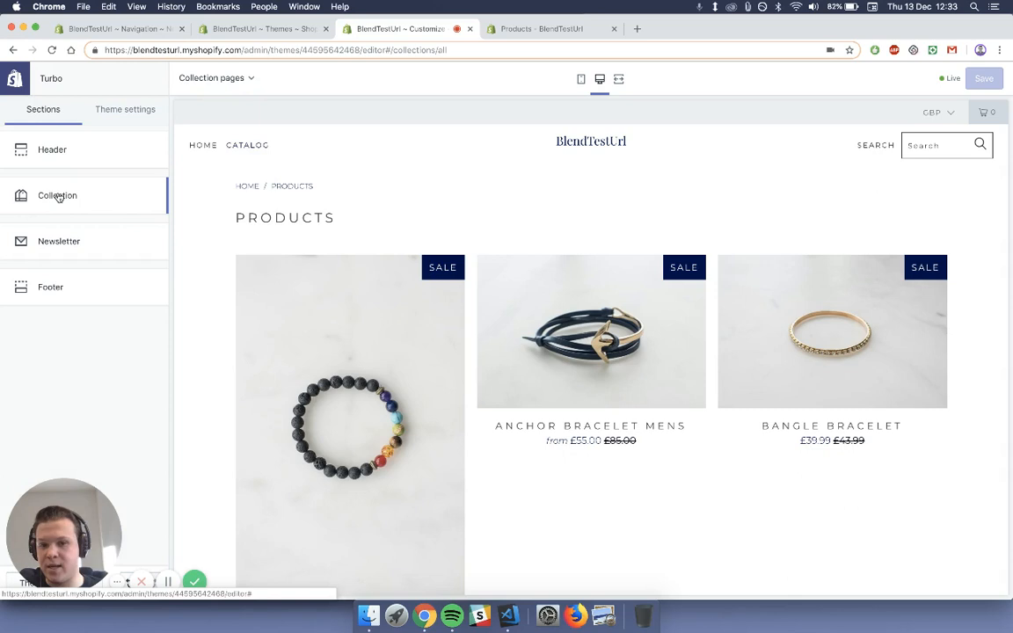
{"action": "left_click", "coordinate": [56, 196]}
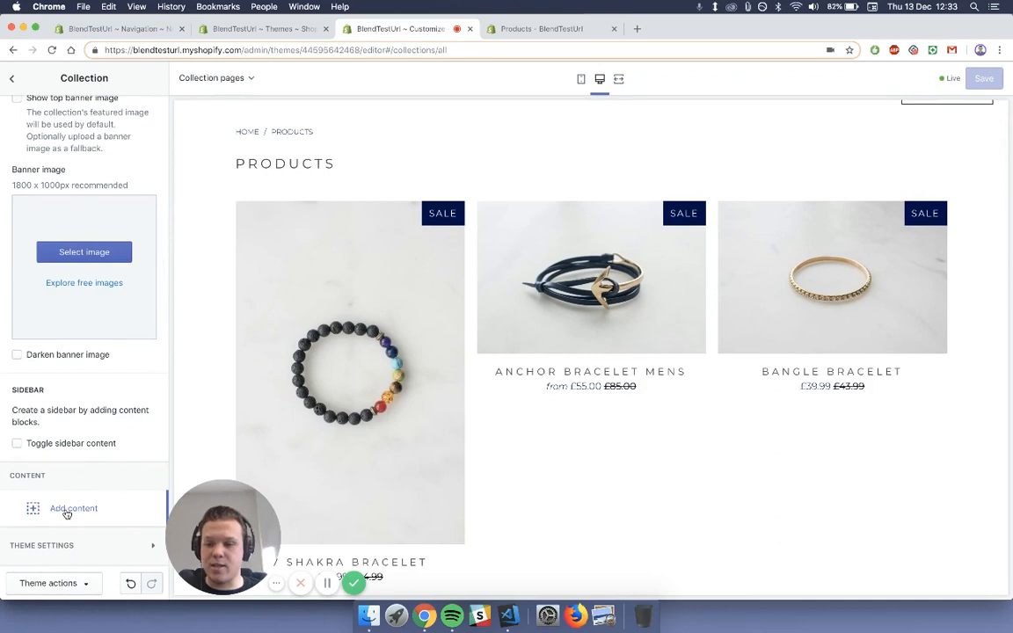
- Add a Menu content block to the collection sidebar showing the Jewelery menu
{"action": "left_click", "coordinate": [70, 508]}
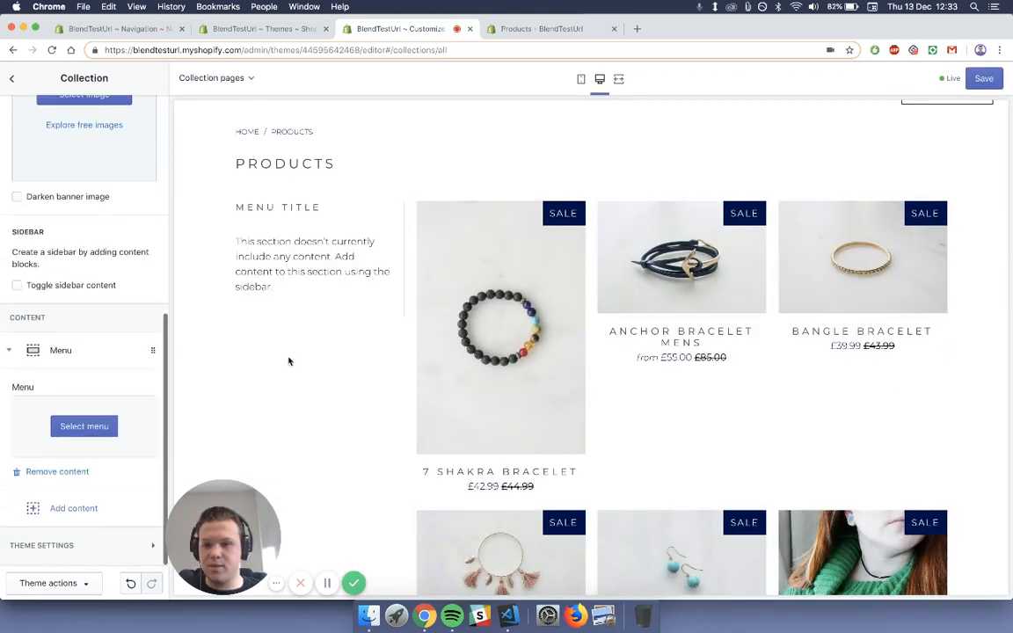
{"action": "mouse_move", "coordinate": [93, 373]}
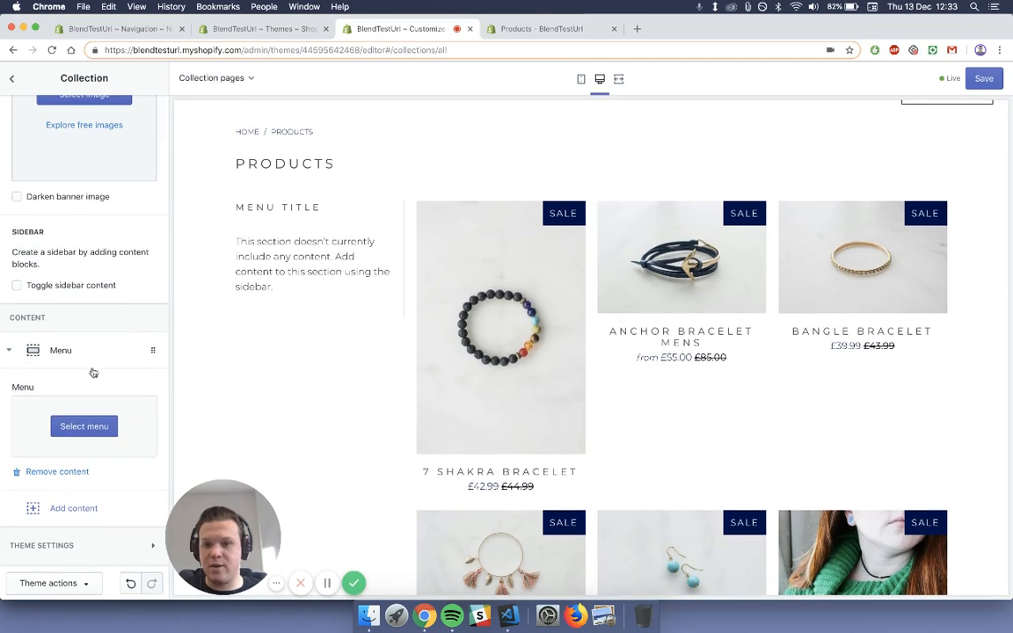
{"action": "left_click", "coordinate": [85, 426]}
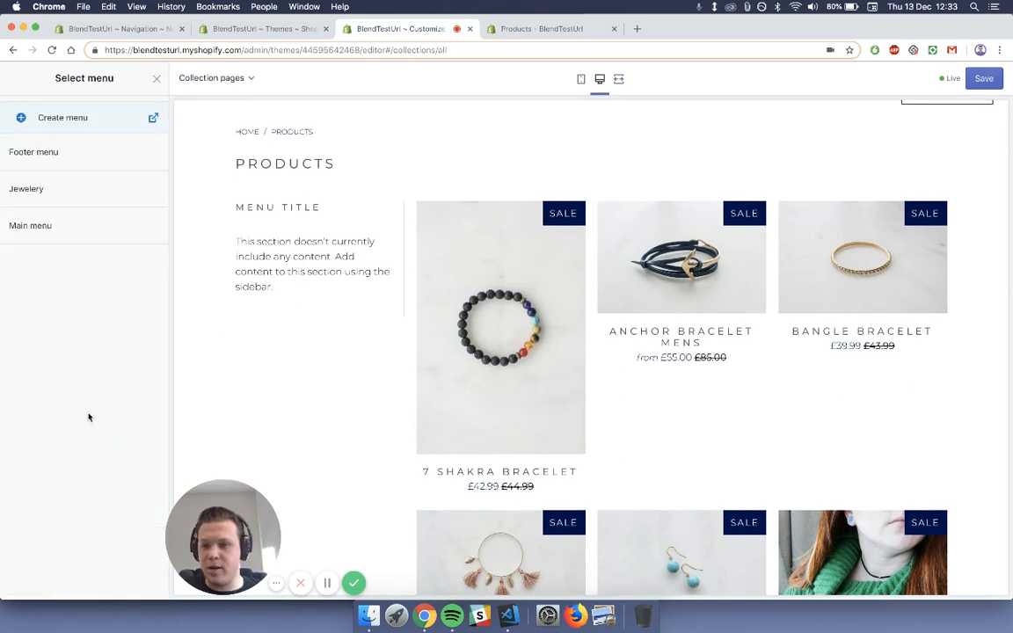
{"action": "left_click", "coordinate": [25, 188]}
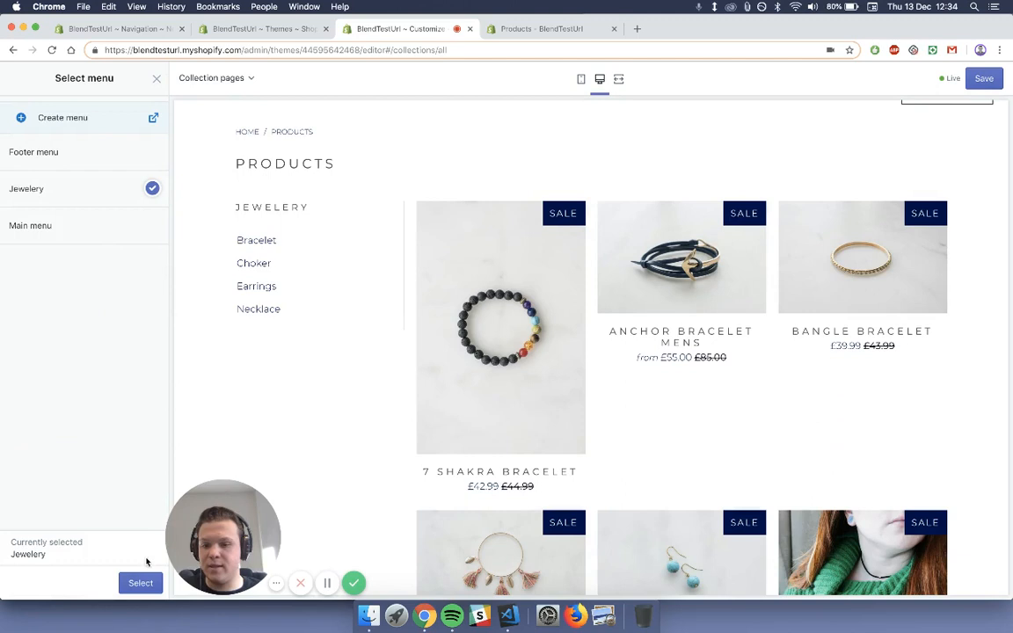
{"action": "left_click", "coordinate": [141, 585]}
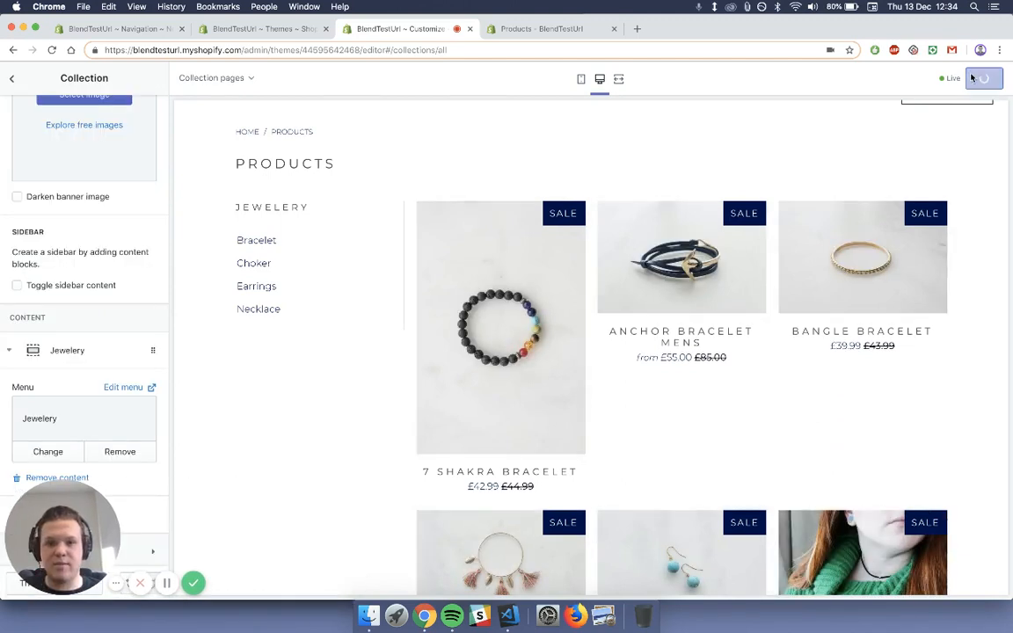
- Save the theme changes and close the content block list
{"action": "left_click", "coordinate": [985, 80]}
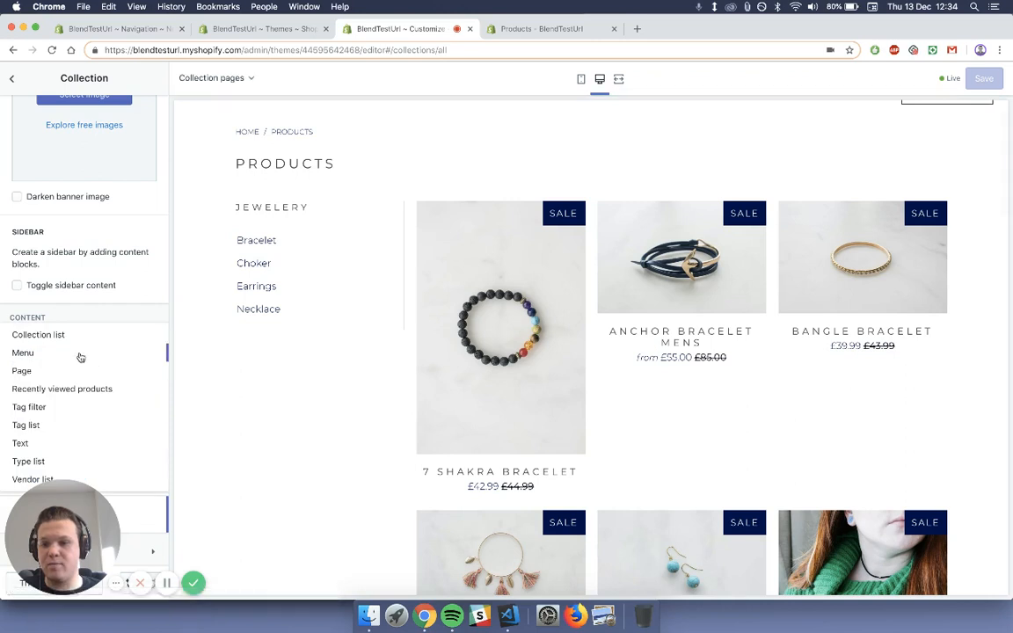
{"action": "scroll", "scroll_direction": "down", "scroll_amount": 3}
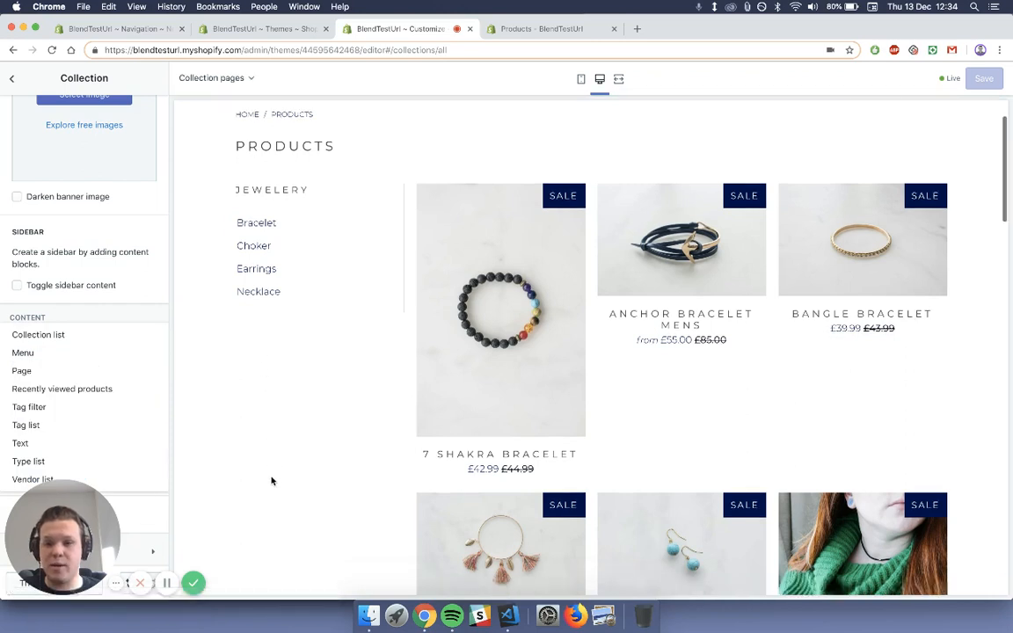
{"action": "mouse_move", "coordinate": [306, 443]}
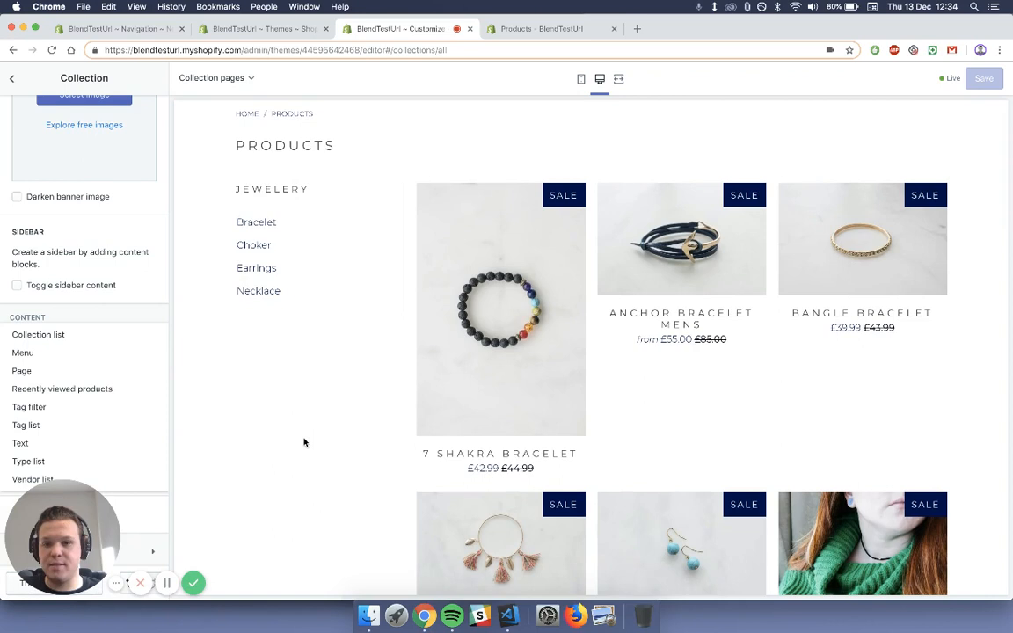
{"action": "left_click", "coordinate": [22, 352]}
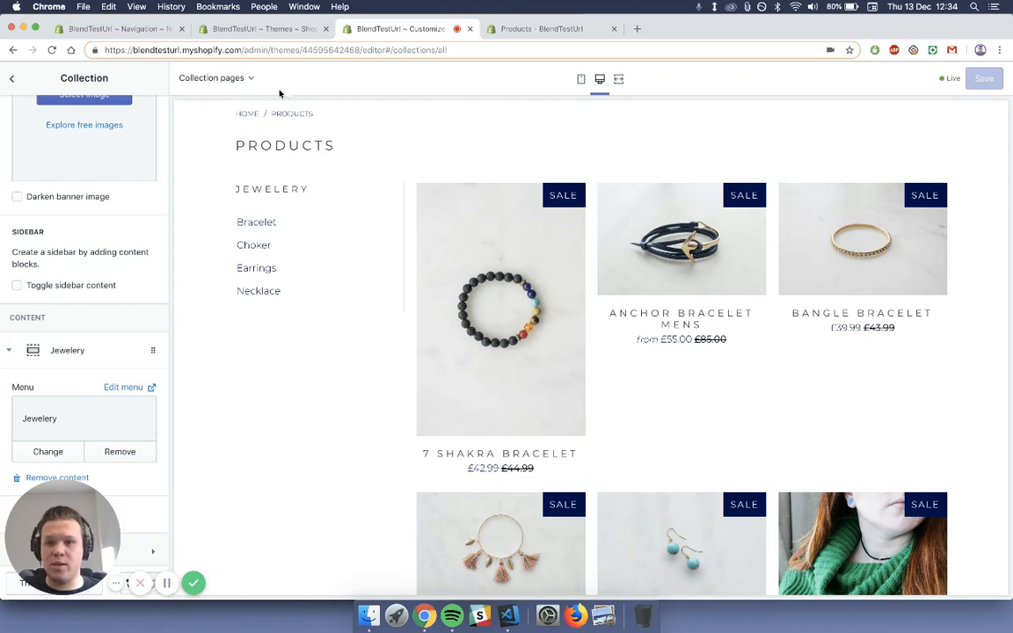
- Edit the Jewelery menu and add a Bangle Bracelet item linked to its collection
{"action": "left_click", "coordinate": [115, 28]}
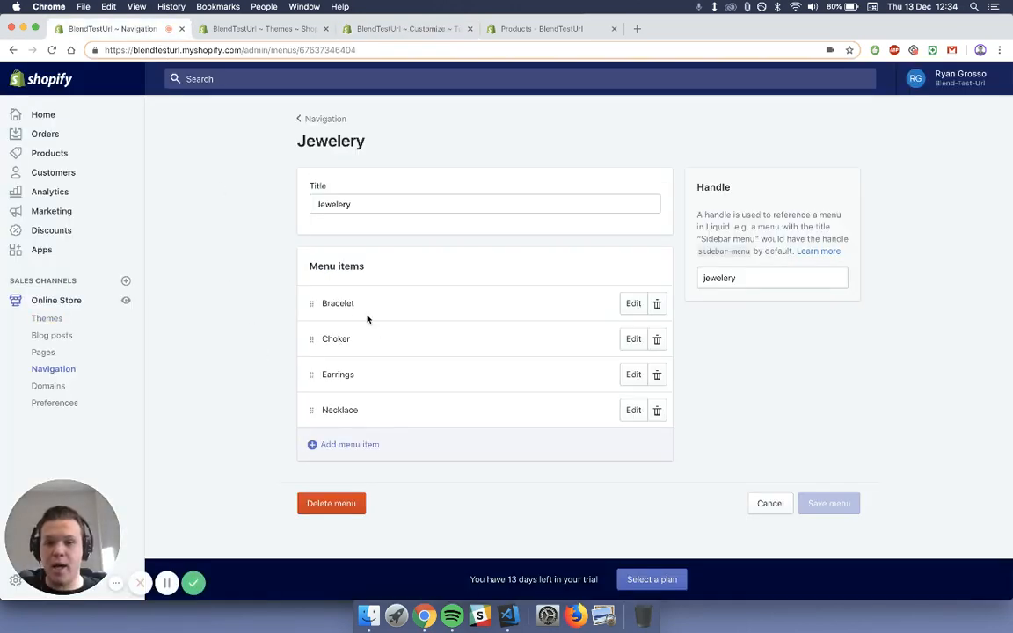
{"action": "mouse_move", "coordinate": [228, 357]}
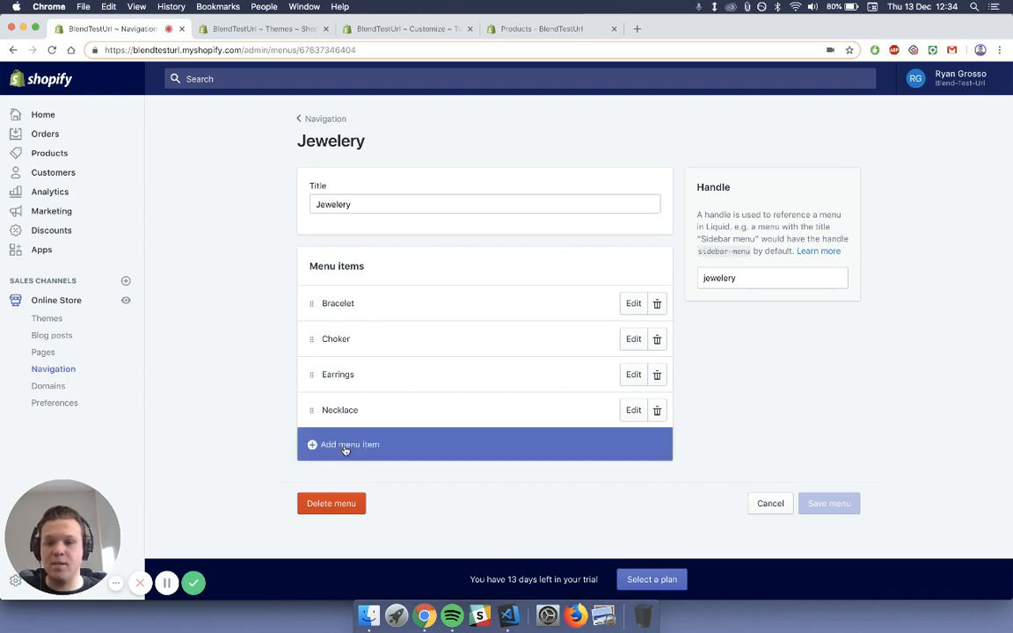
{"action": "left_click", "coordinate": [345, 444]}
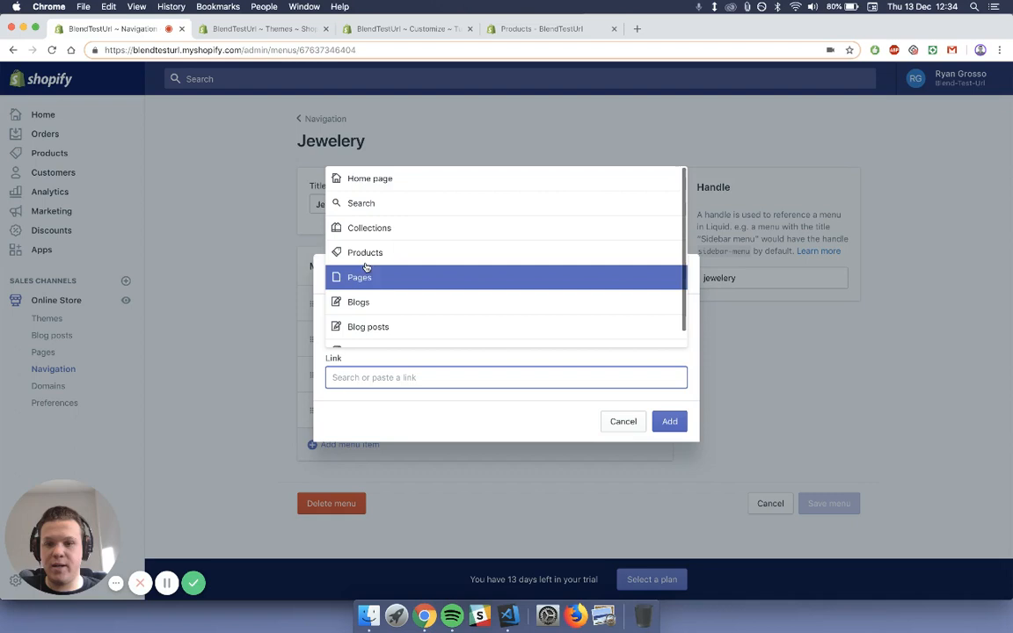
{"action": "left_click", "coordinate": [370, 229]}
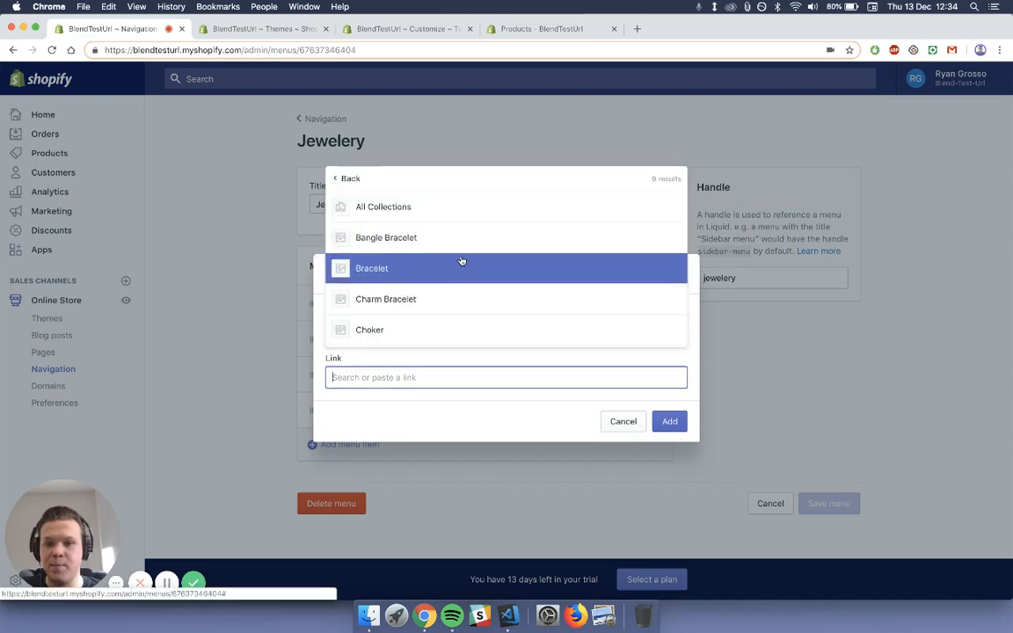
{"action": "left_click", "coordinate": [385, 237]}
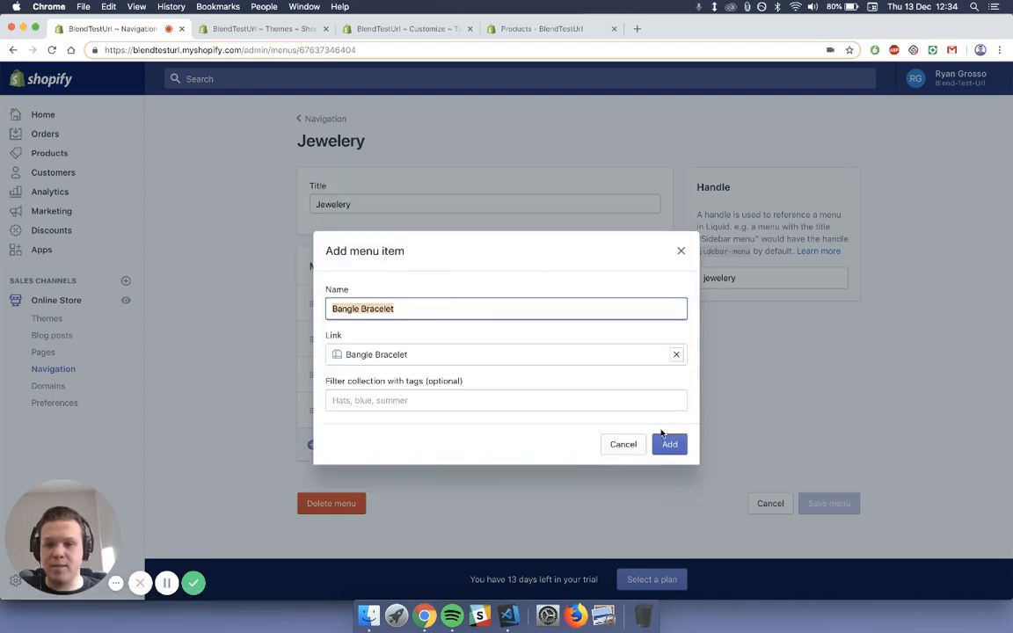
{"action": "left_click", "coordinate": [669, 443]}
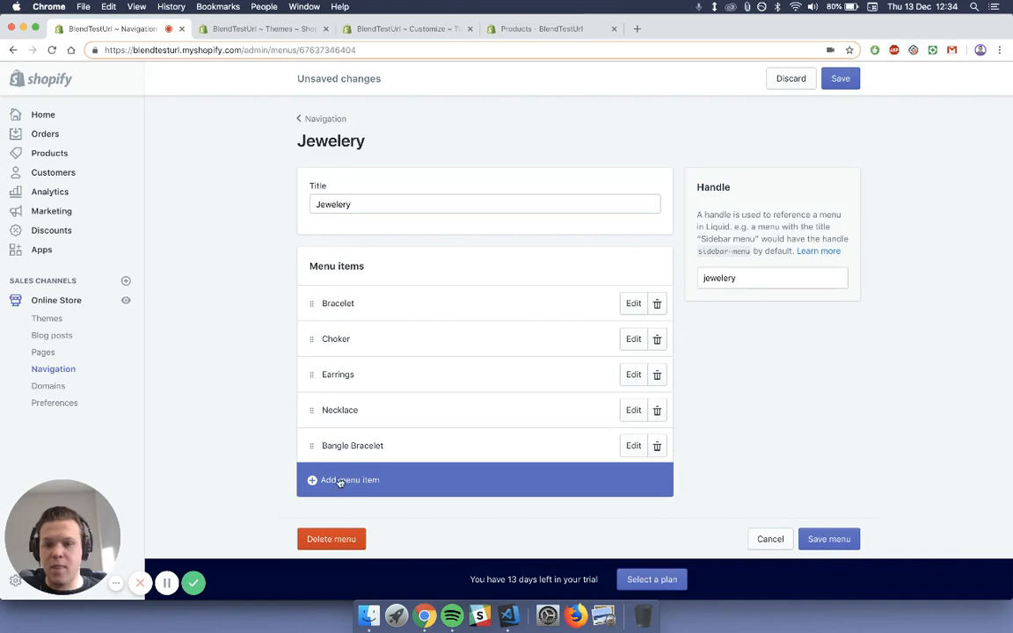
- Add a Charm Bracelet item linked to the Charm Bracelet collection
{"action": "left_click", "coordinate": [343, 479]}
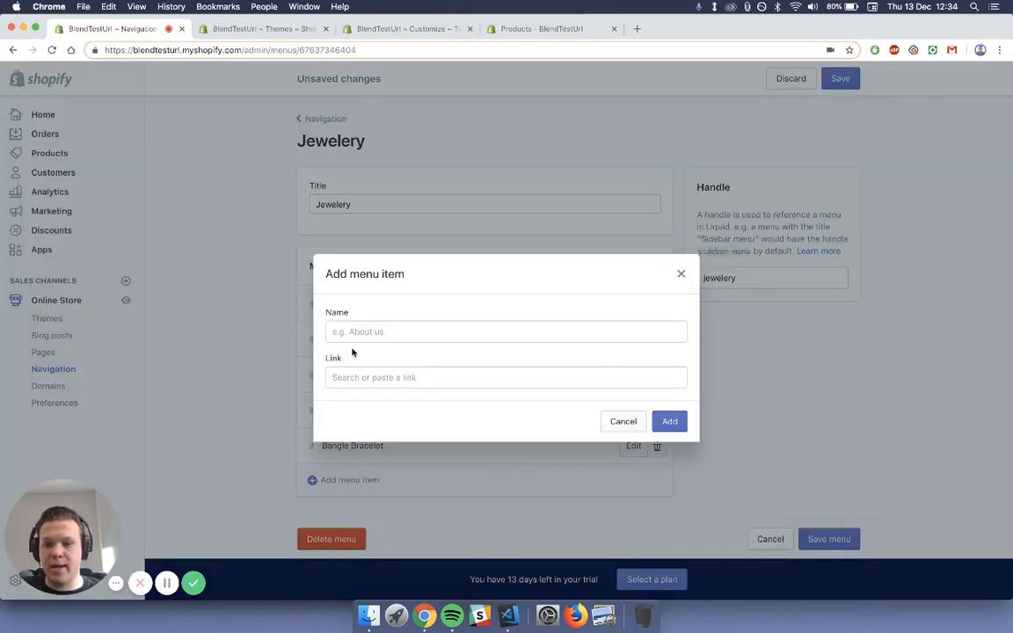
{"action": "left_click", "coordinate": [506, 376]}
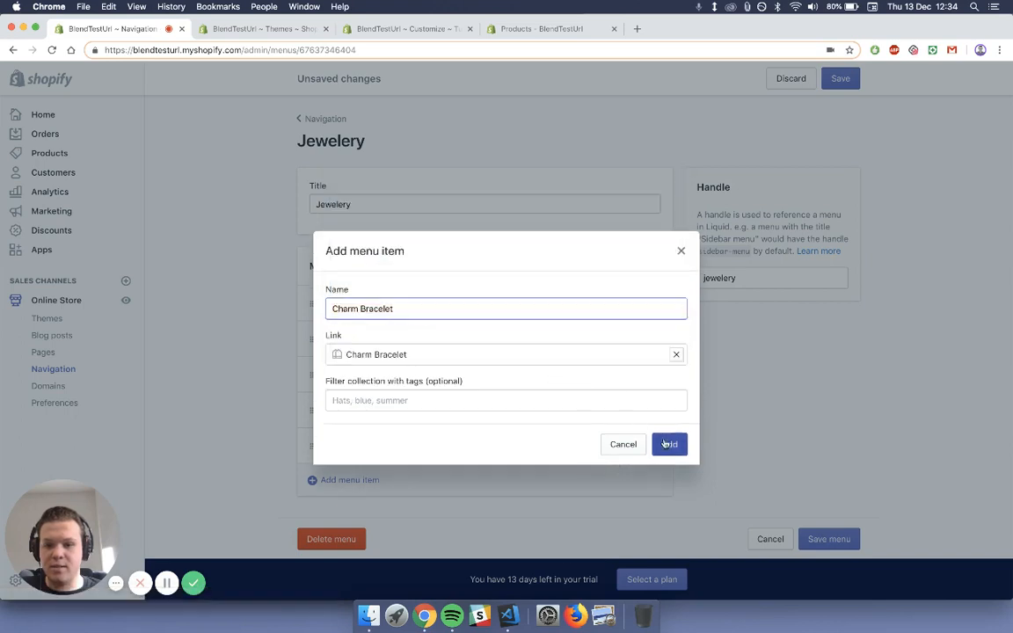
{"action": "left_click", "coordinate": [669, 443]}
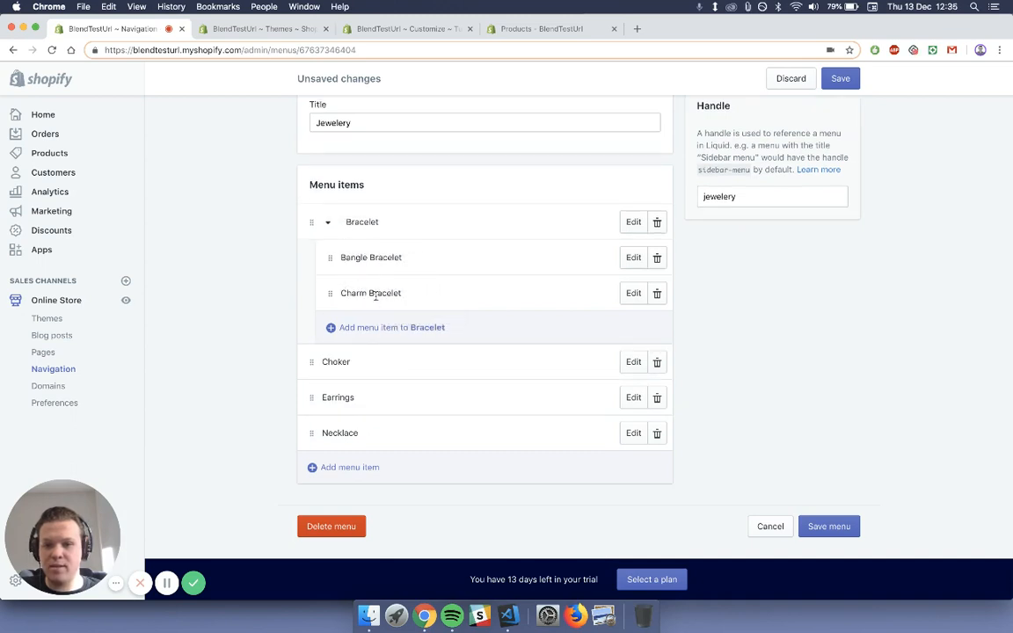
{"action": "mouse_move", "coordinate": [390, 327]}
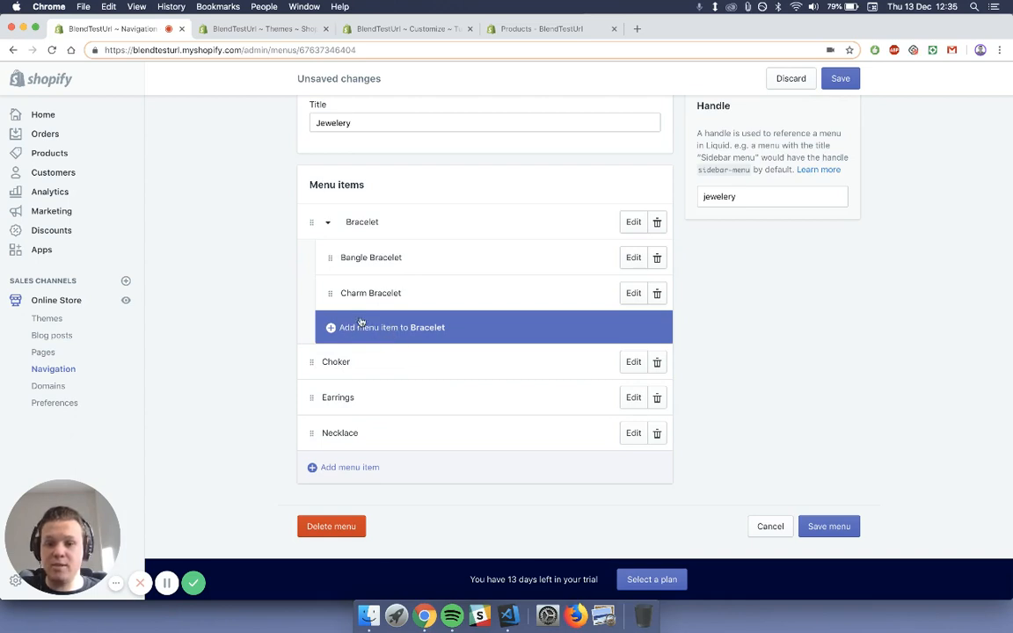
{"action": "mouse_move", "coordinate": [368, 482]}
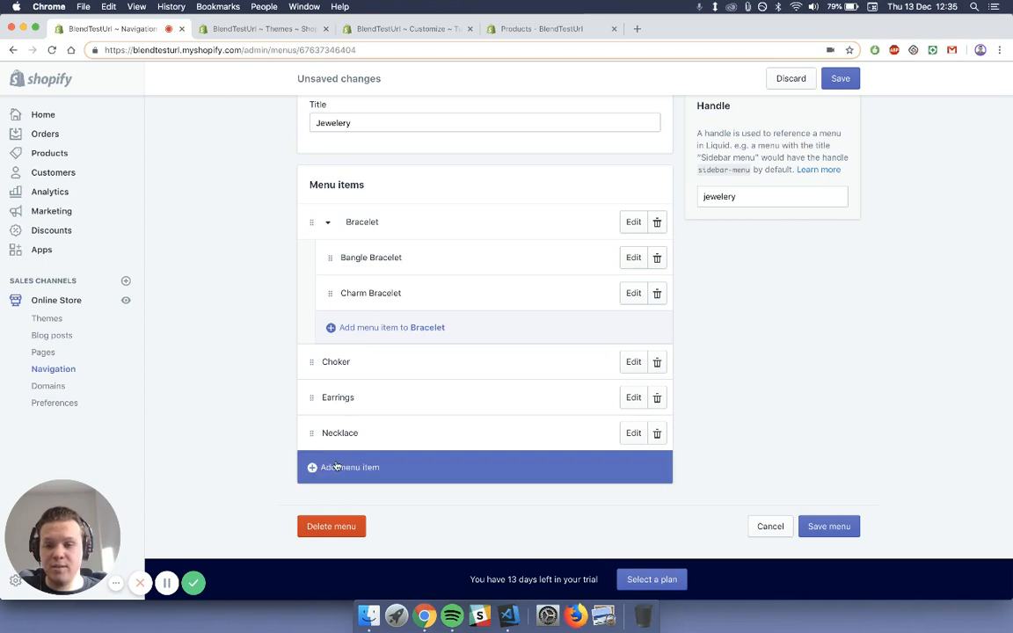
- Add an Earrings £20 and below item linked to its collection
{"action": "left_click", "coordinate": [349, 468]}
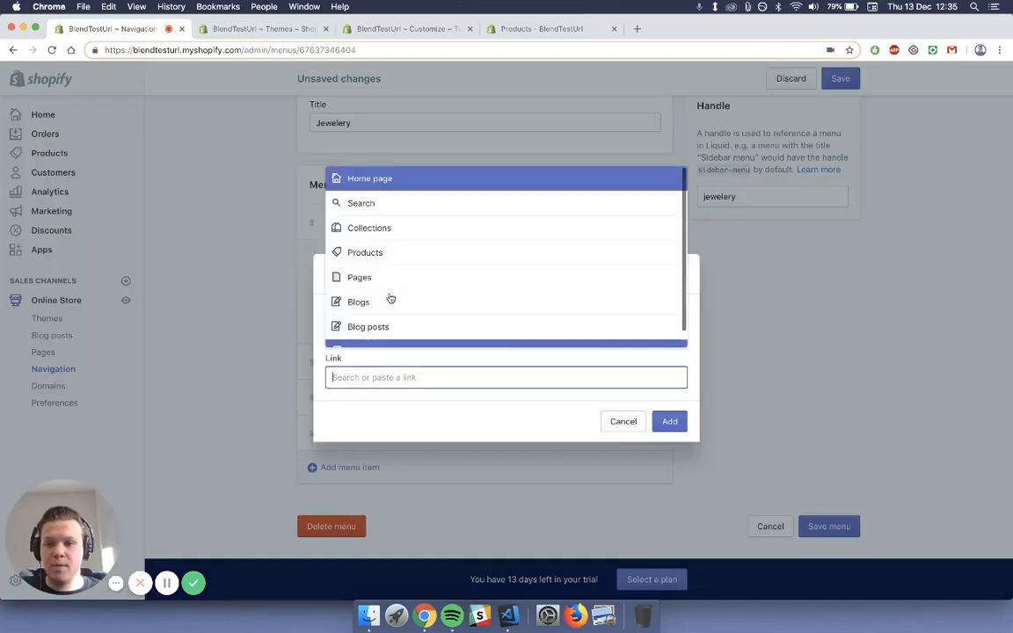
{"action": "left_click", "coordinate": [369, 229]}
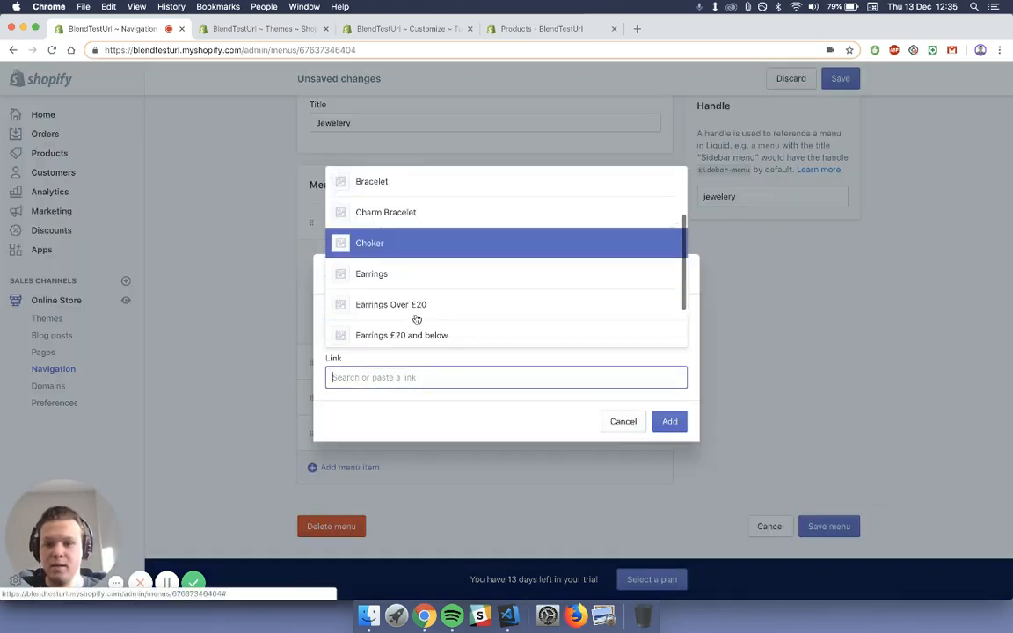
{"action": "left_click", "coordinate": [401, 335]}
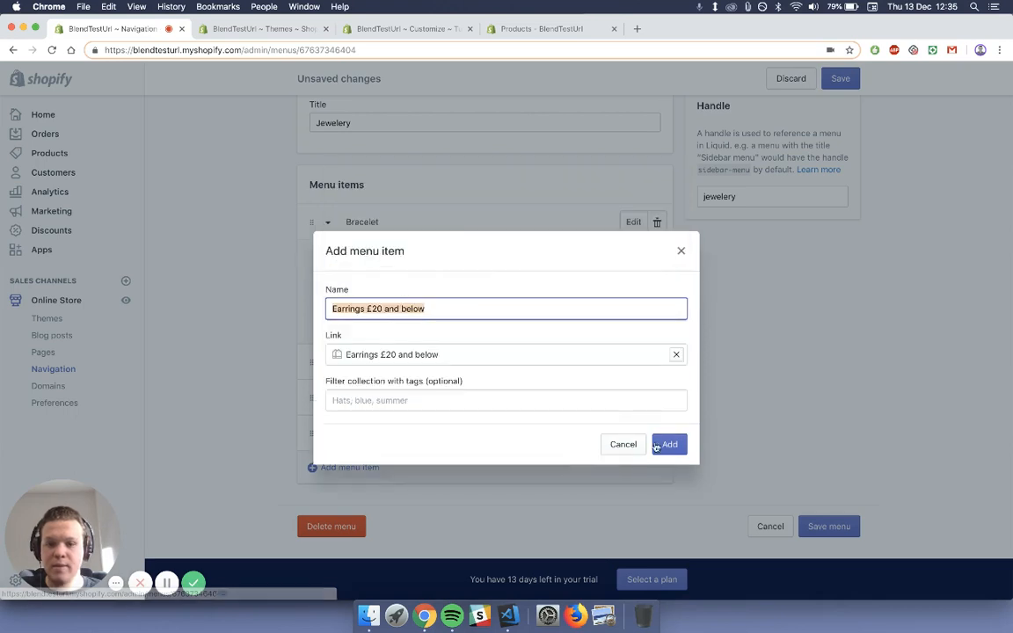
{"action": "left_click", "coordinate": [669, 443]}
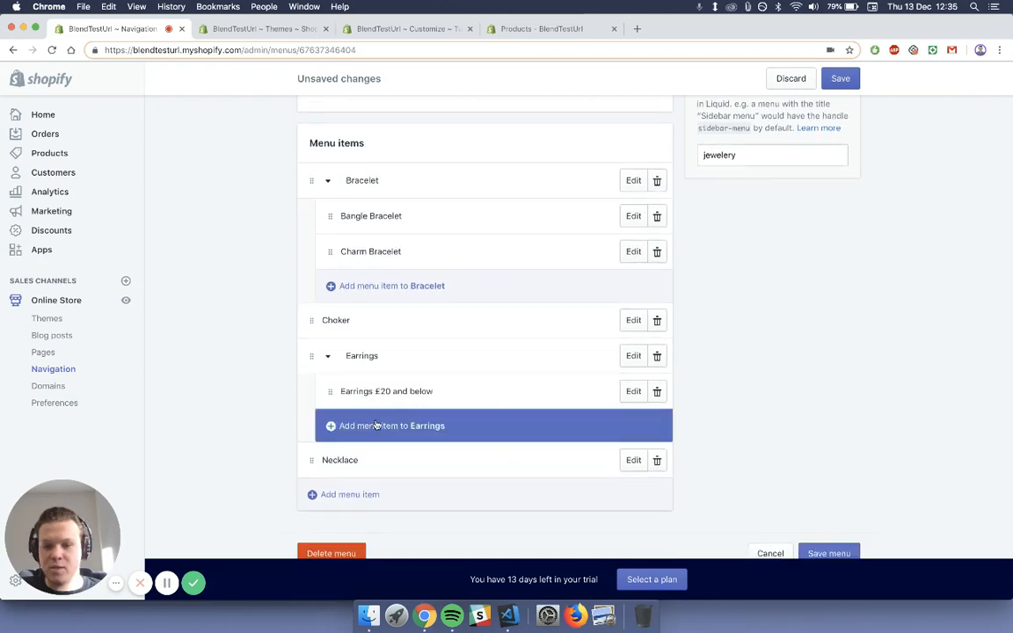
- Add an Earrings Over £20 sub-item under Earrings, linked to its collection
{"action": "left_click", "coordinate": [391, 425]}
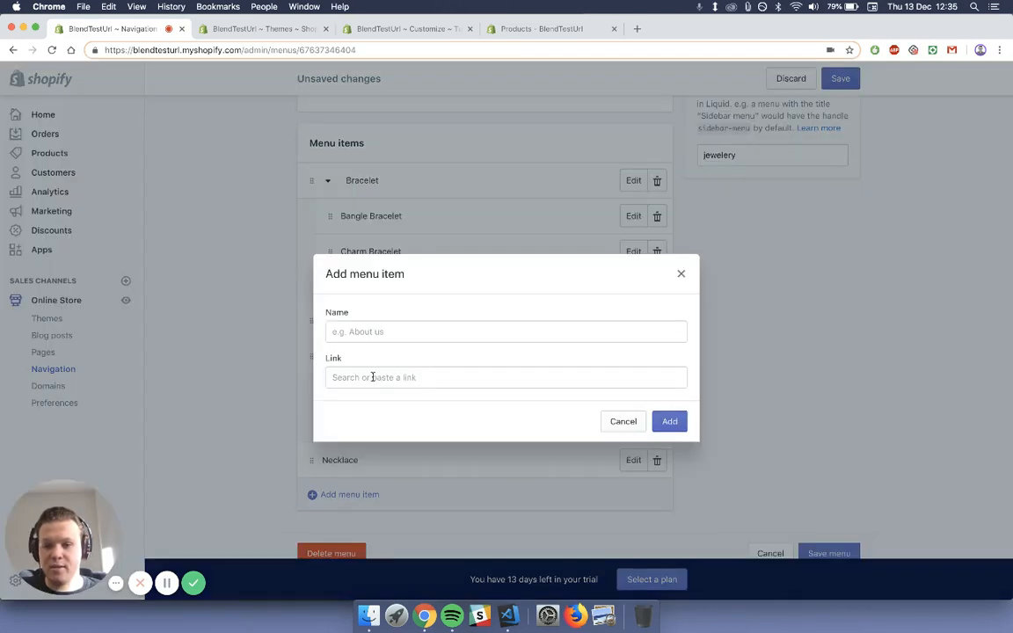
{"action": "left_click", "coordinate": [505, 376]}
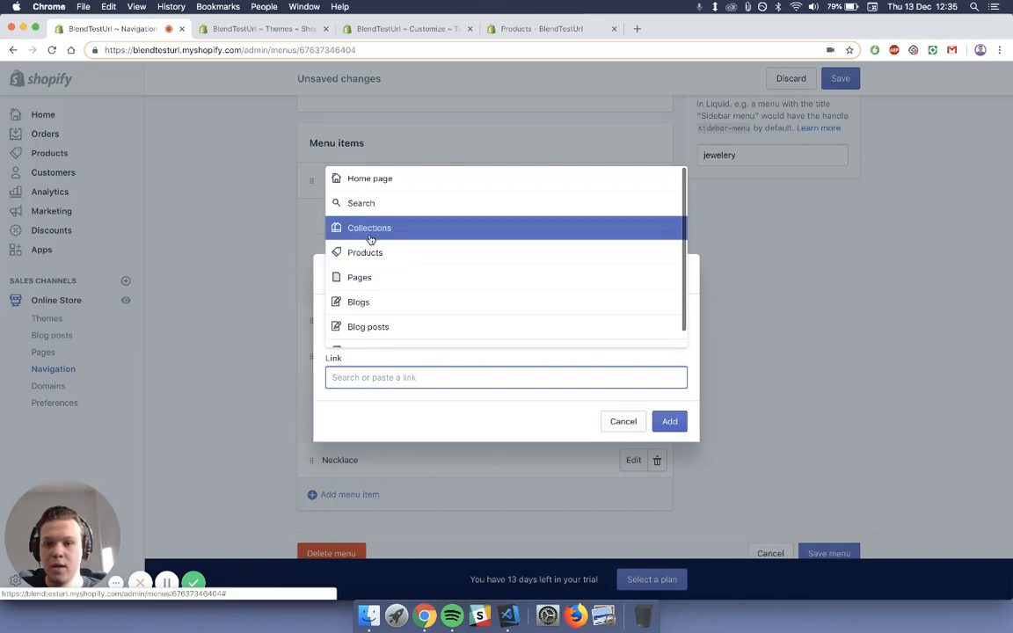
{"action": "left_click", "coordinate": [370, 229]}
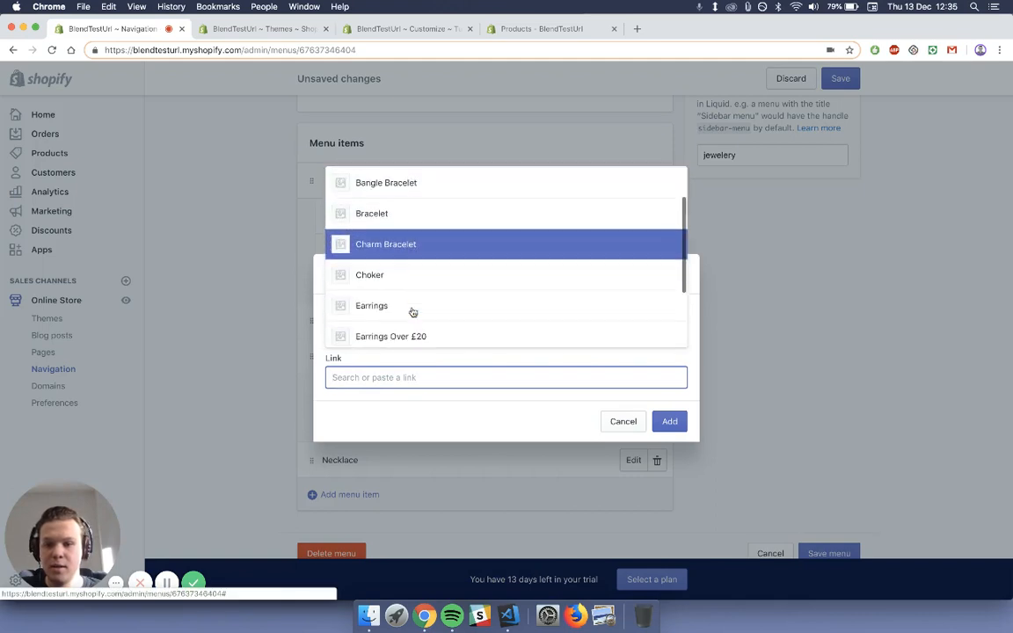
{"action": "left_click", "coordinate": [391, 336]}
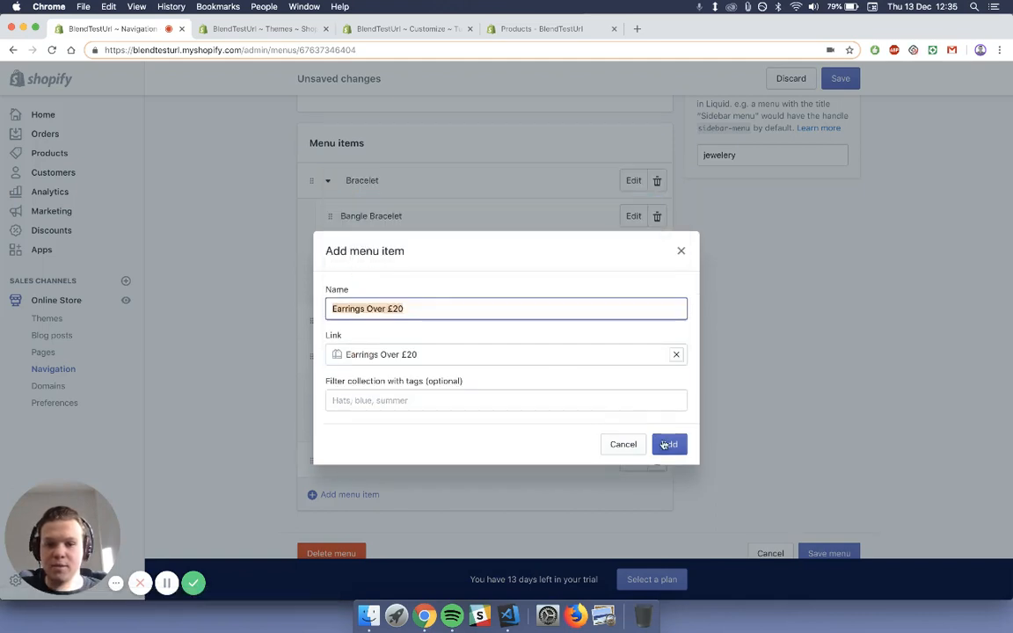
{"action": "left_click", "coordinate": [668, 443]}
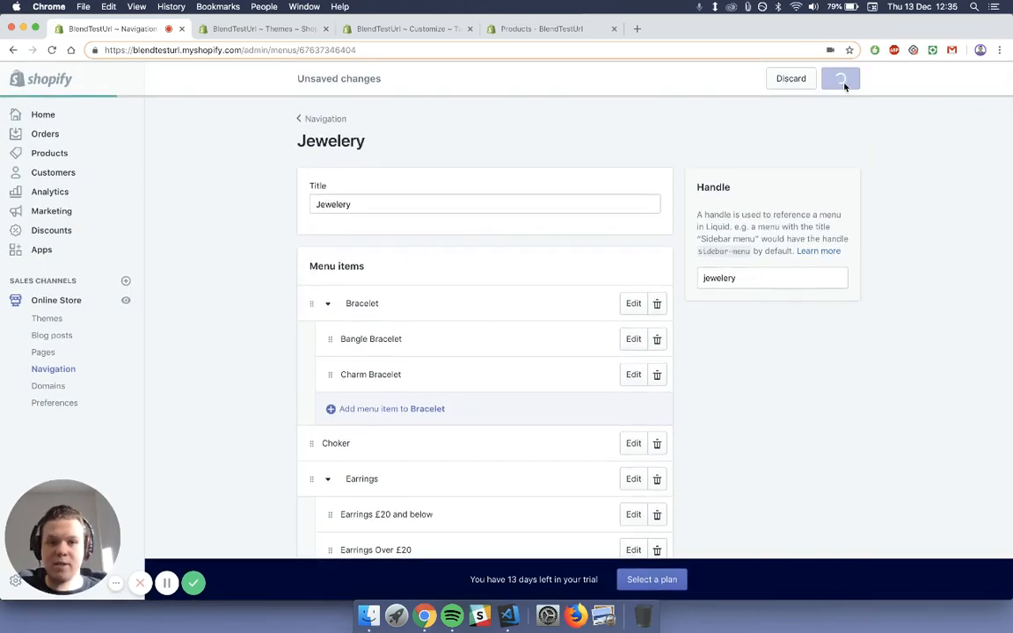
- Save the Jewelery menu and return to the storefront products page
{"action": "left_click", "coordinate": [839, 77]}
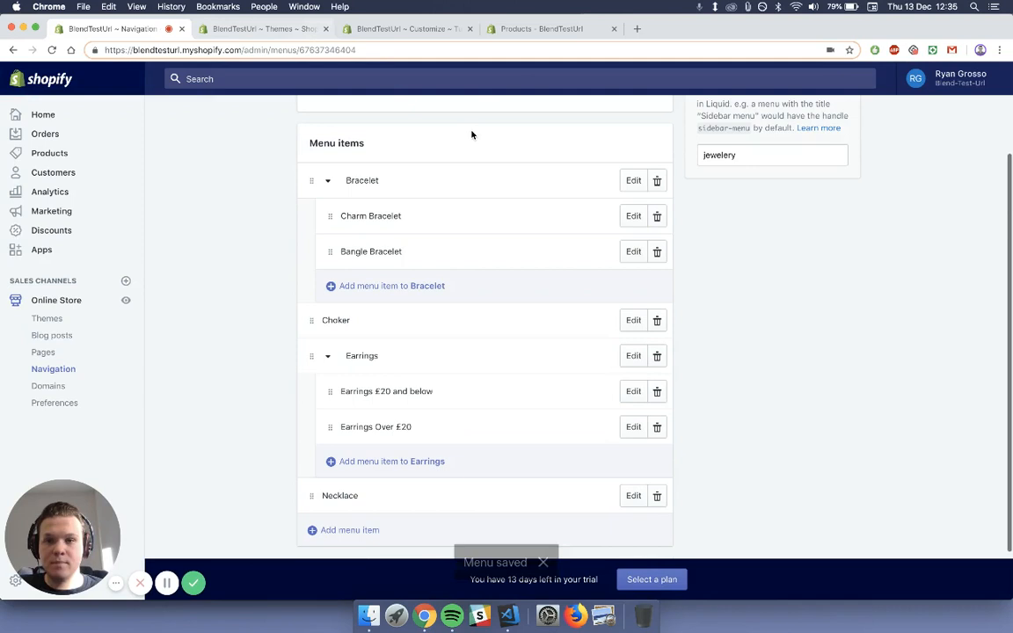
{"action": "left_click", "coordinate": [542, 28]}
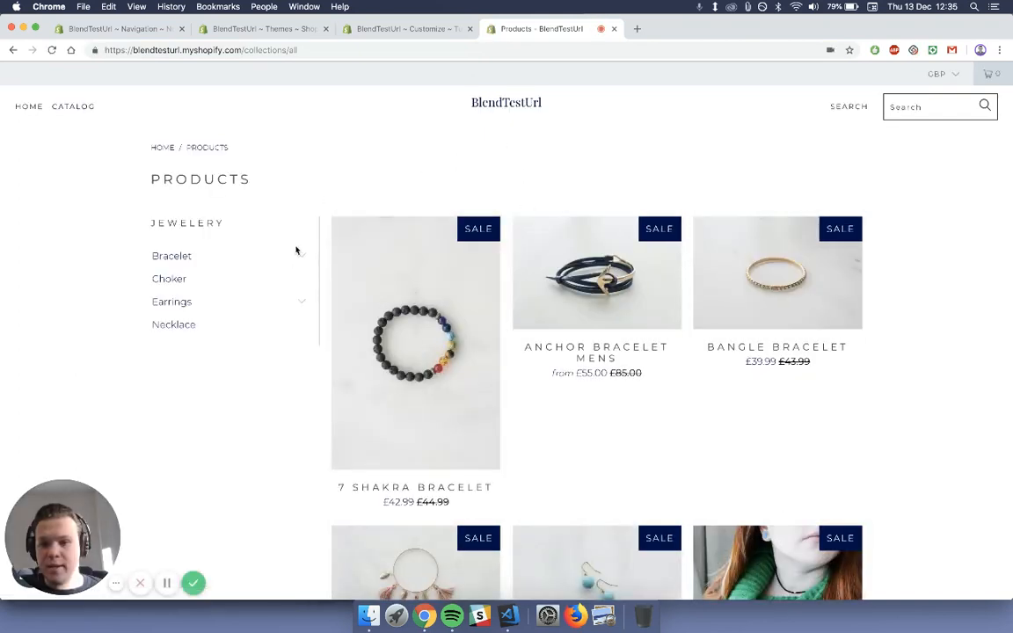
- Expand the Bracelet and Earrings sidebar items, then show the Bracelet collection
{"action": "left_click", "coordinate": [172, 257]}
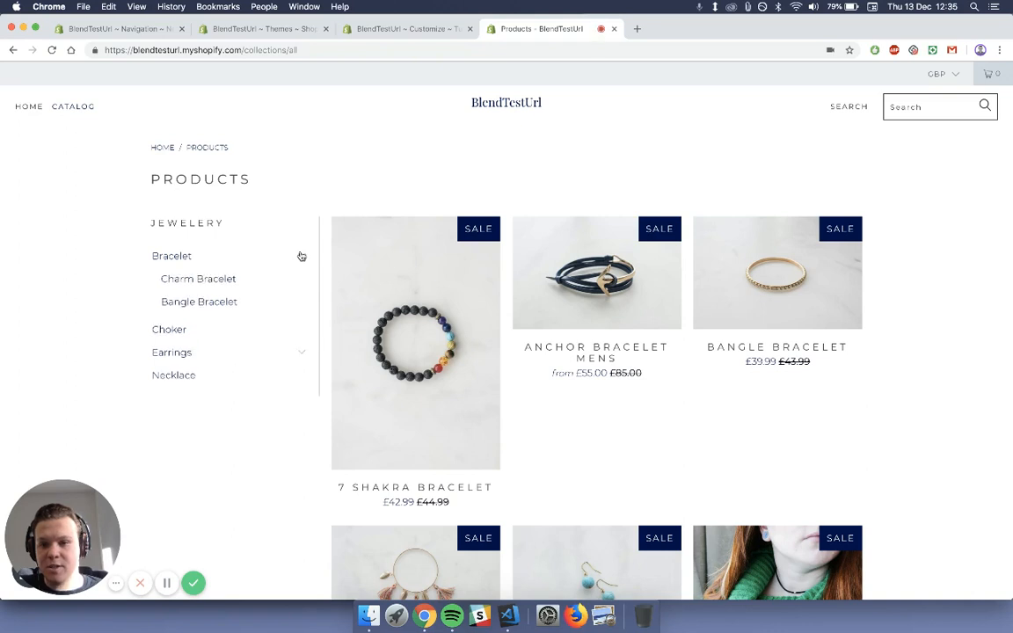
{"action": "left_click", "coordinate": [172, 303]}
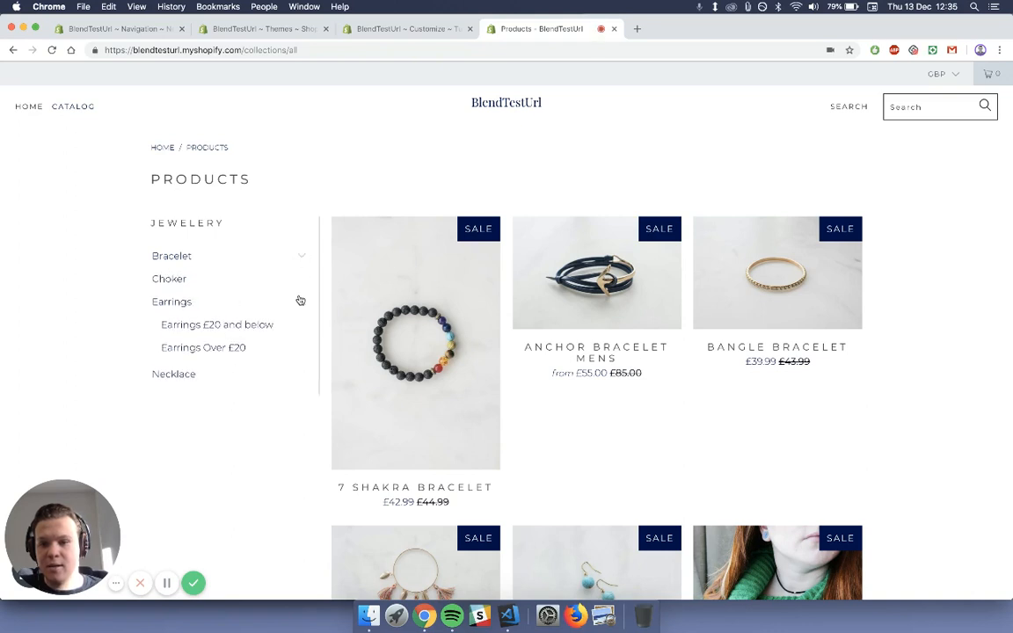
{"action": "left_click", "coordinate": [171, 257]}
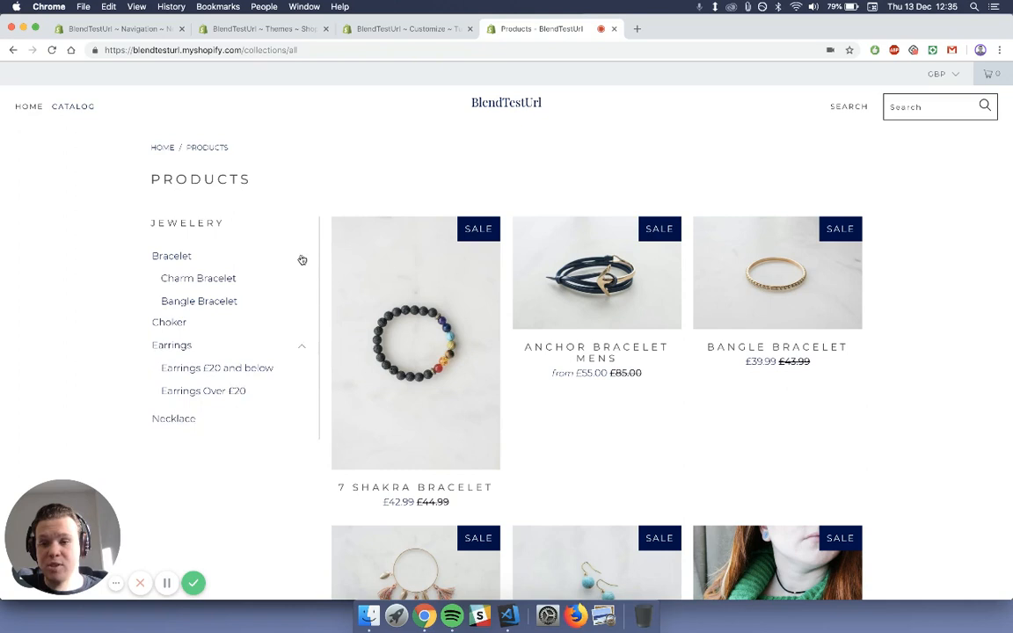
{"action": "left_click", "coordinate": [172, 257]}
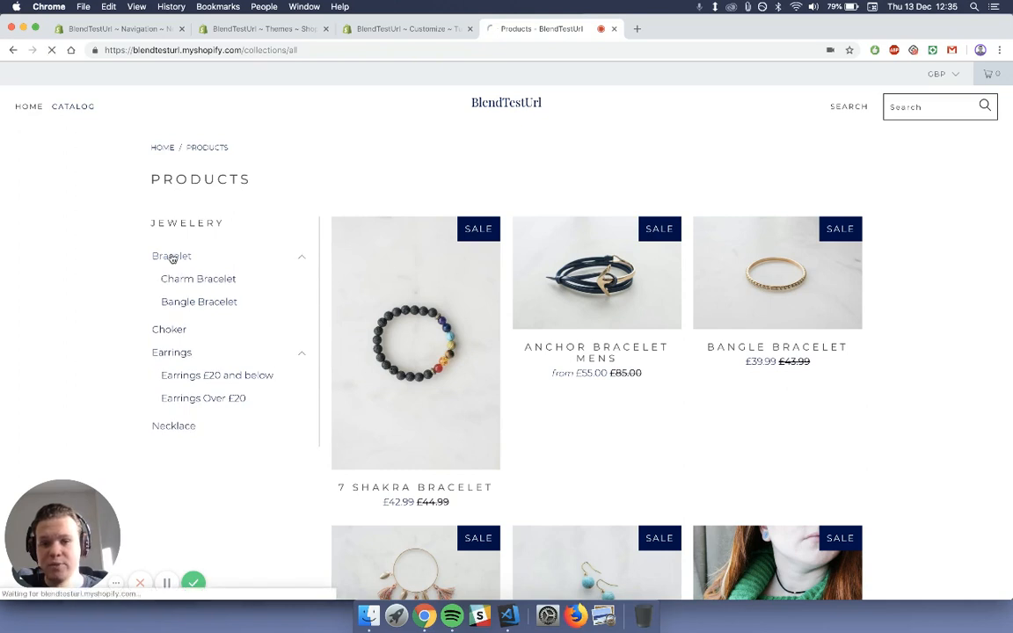
{"action": "left_click", "coordinate": [173, 257]}
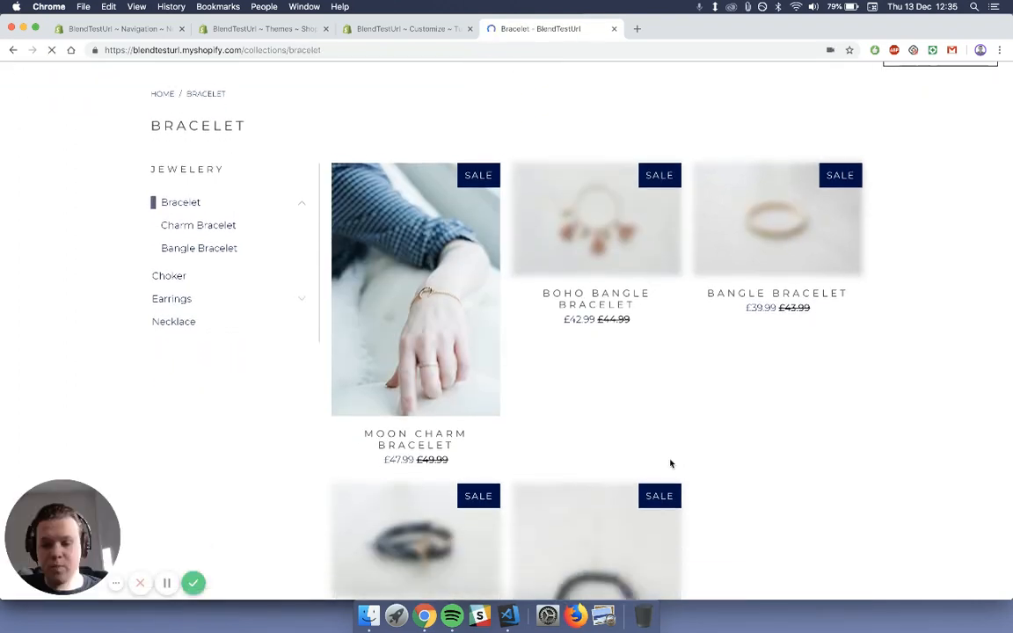
{"action": "scroll", "scroll_direction": "down", "scroll_amount": 3}
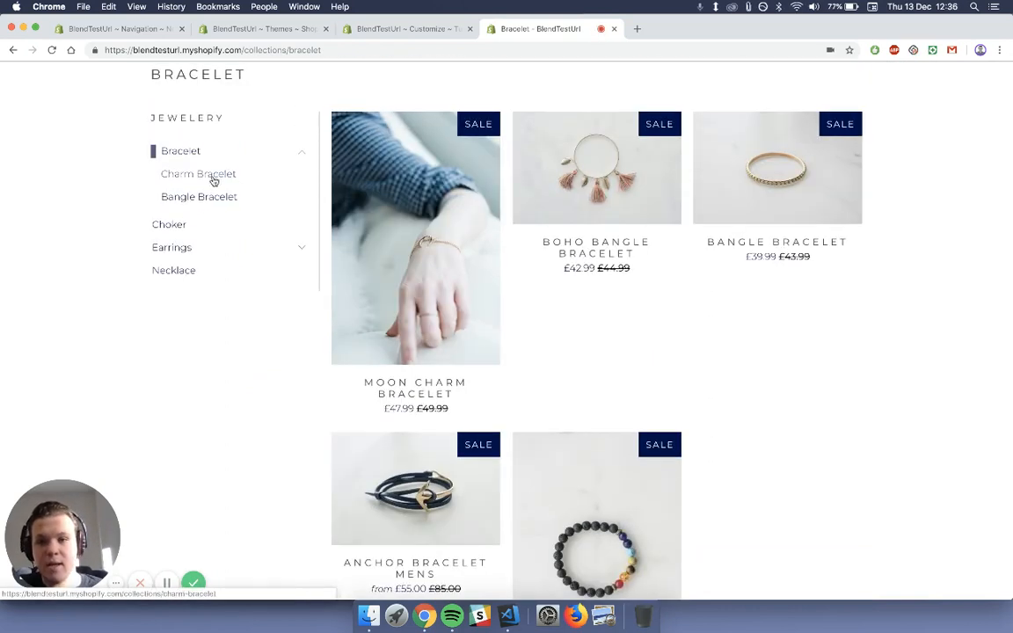
- Visit the Charm Bracelet and Bangle Bracelet collections, then expand Earrings again
{"action": "left_click", "coordinate": [197, 174]}
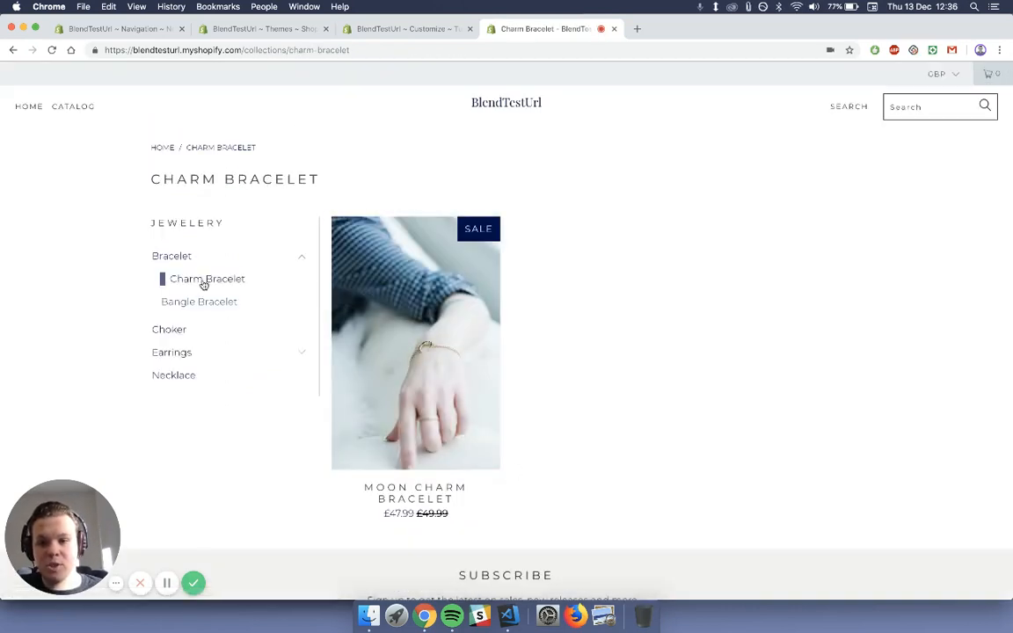
{"action": "left_click", "coordinate": [199, 300]}
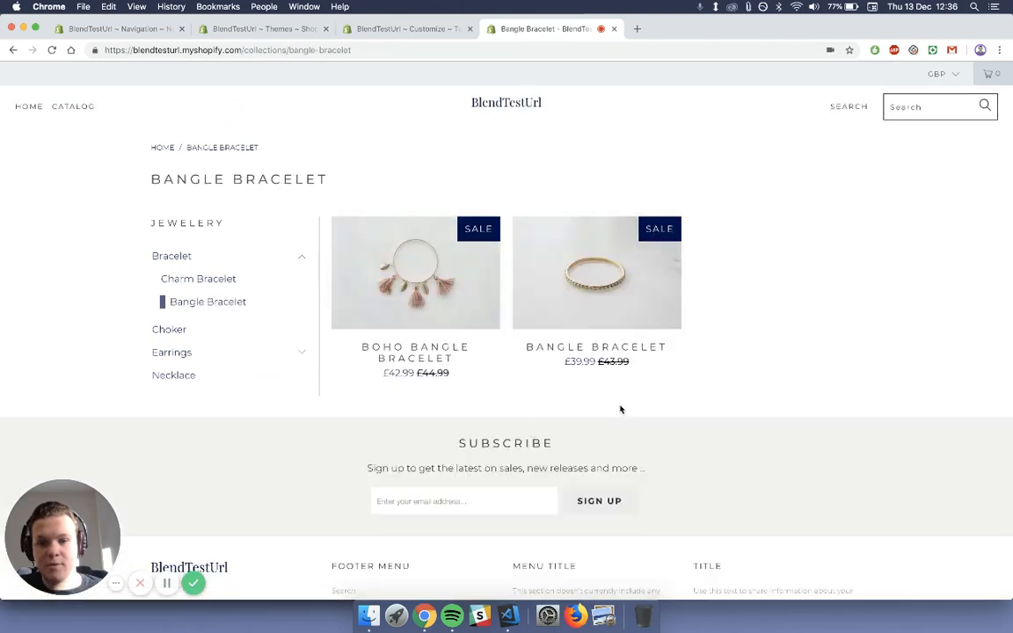
{"action": "left_click", "coordinate": [173, 352]}
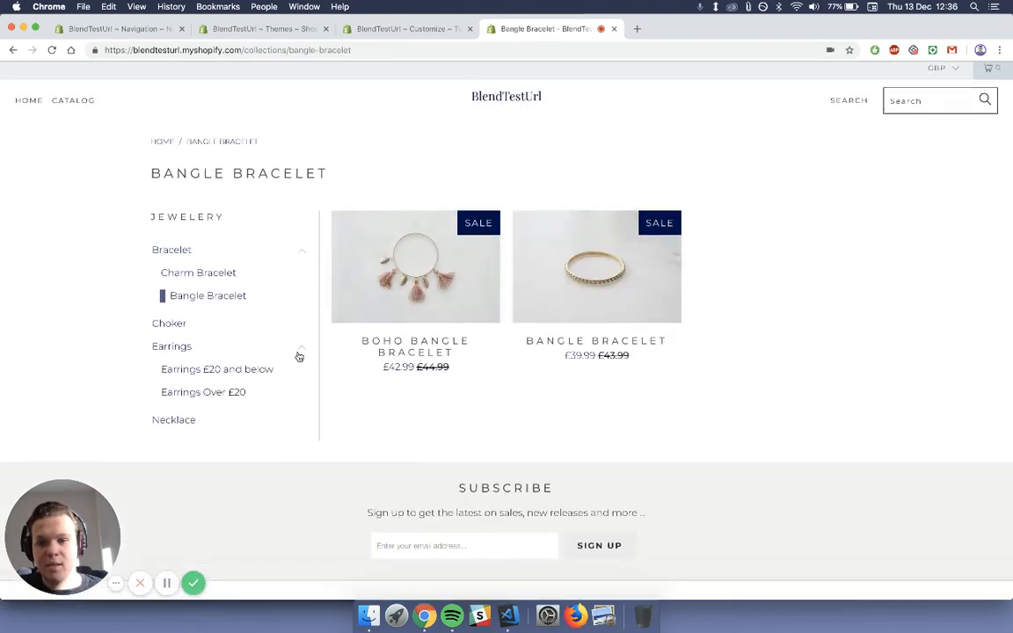
- Show the Earrings collection, then its Earrings £20 and below subcollection
{"action": "left_click", "coordinate": [173, 346]}
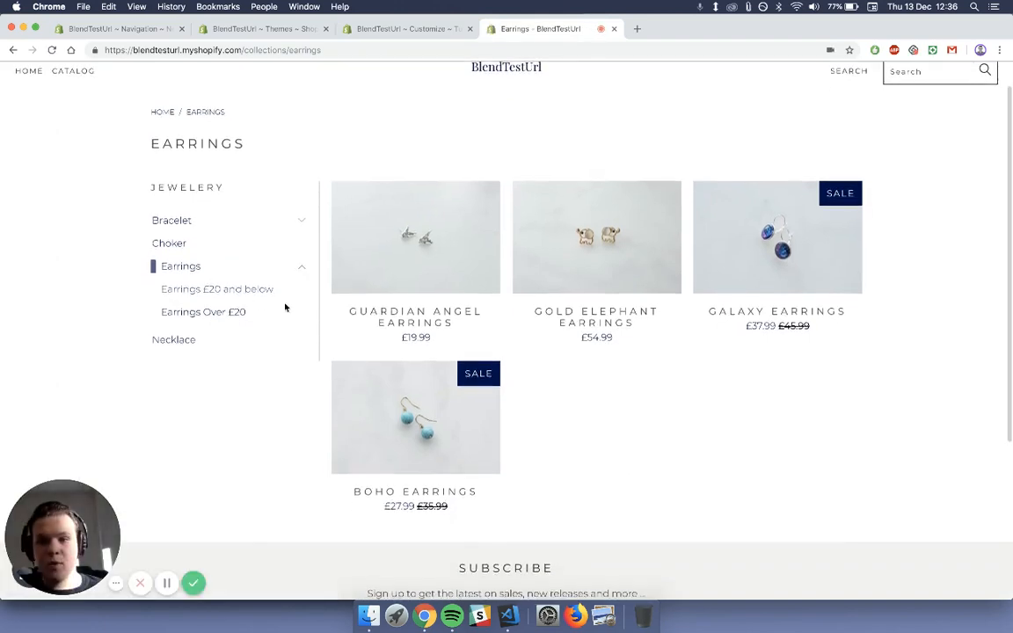
{"action": "mouse_move", "coordinate": [215, 296]}
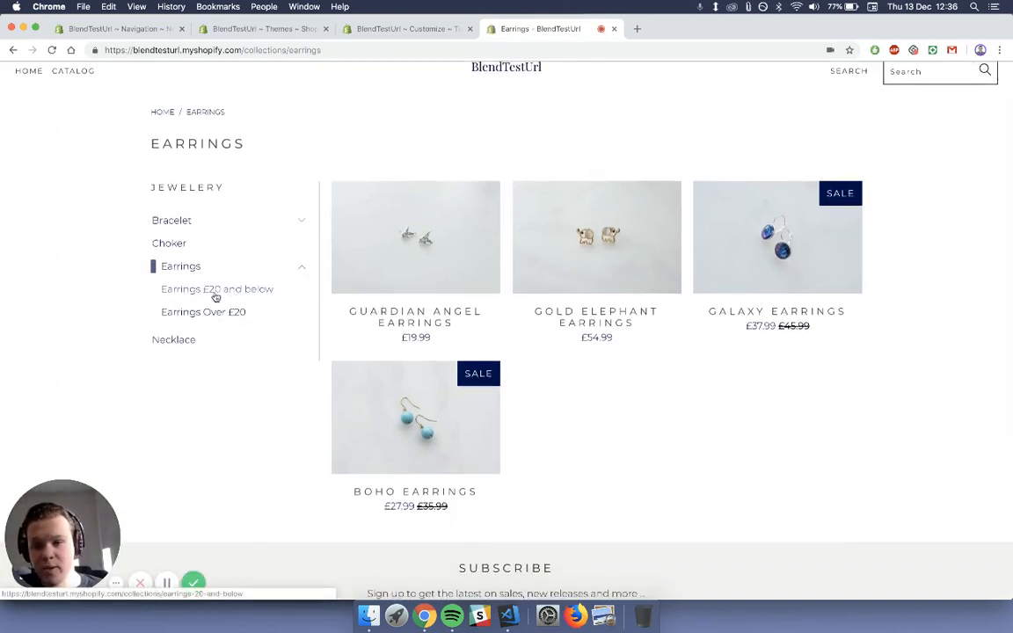
{"action": "left_click", "coordinate": [217, 289]}
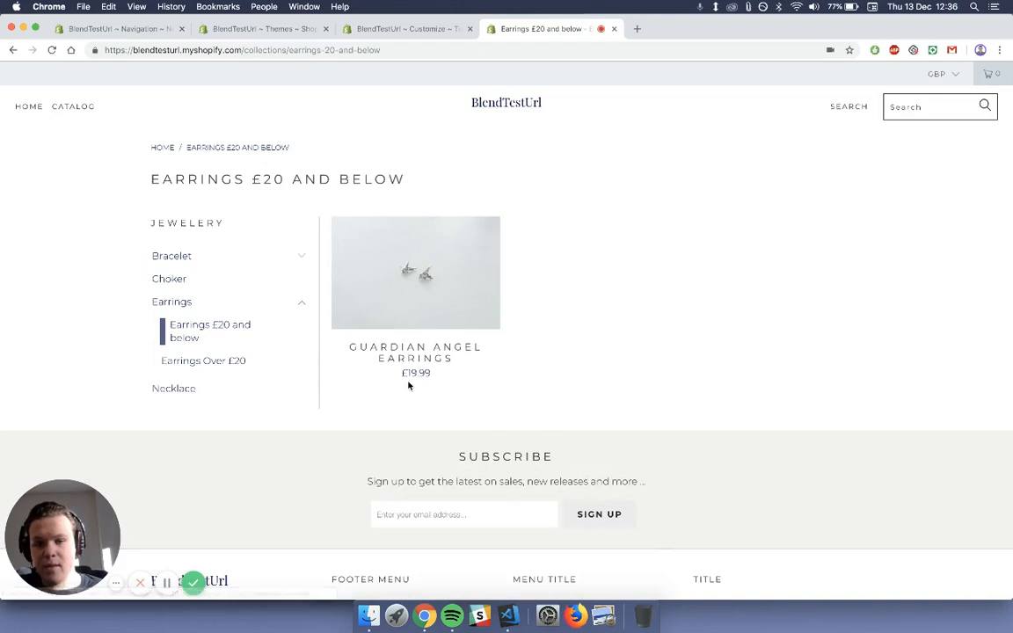
{"action": "left_click", "coordinate": [200, 360]}
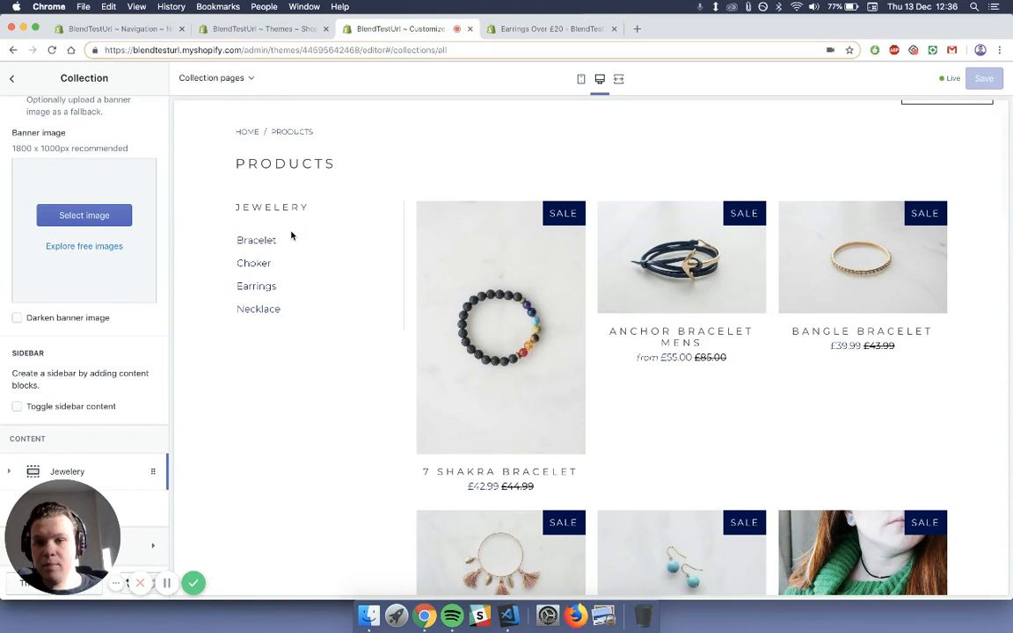
{"action": "mouse_move", "coordinate": [30, 415]}
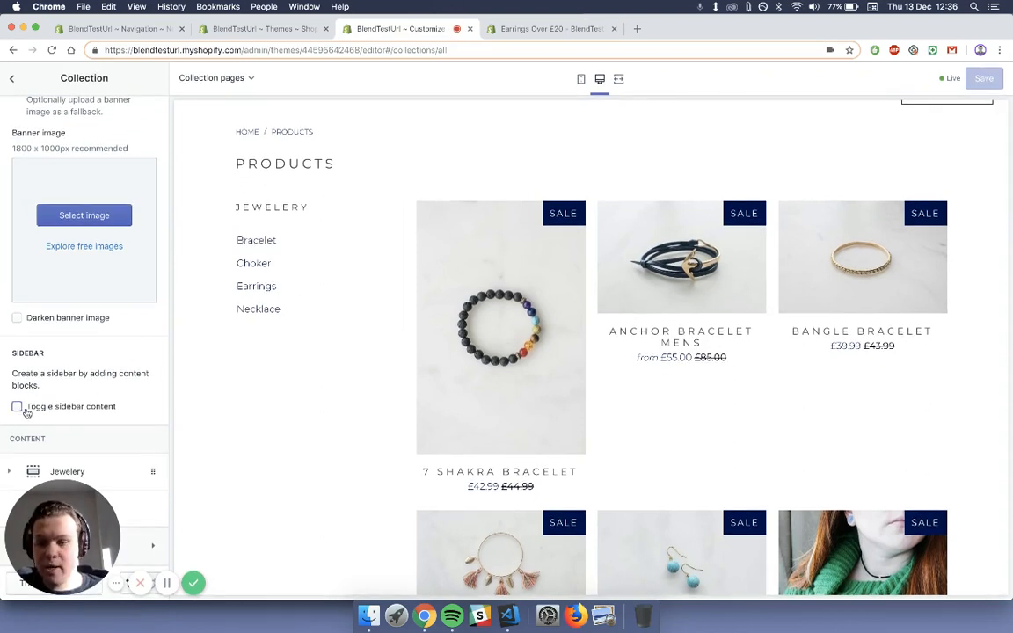
{"action": "left_click", "coordinate": [16, 406]}
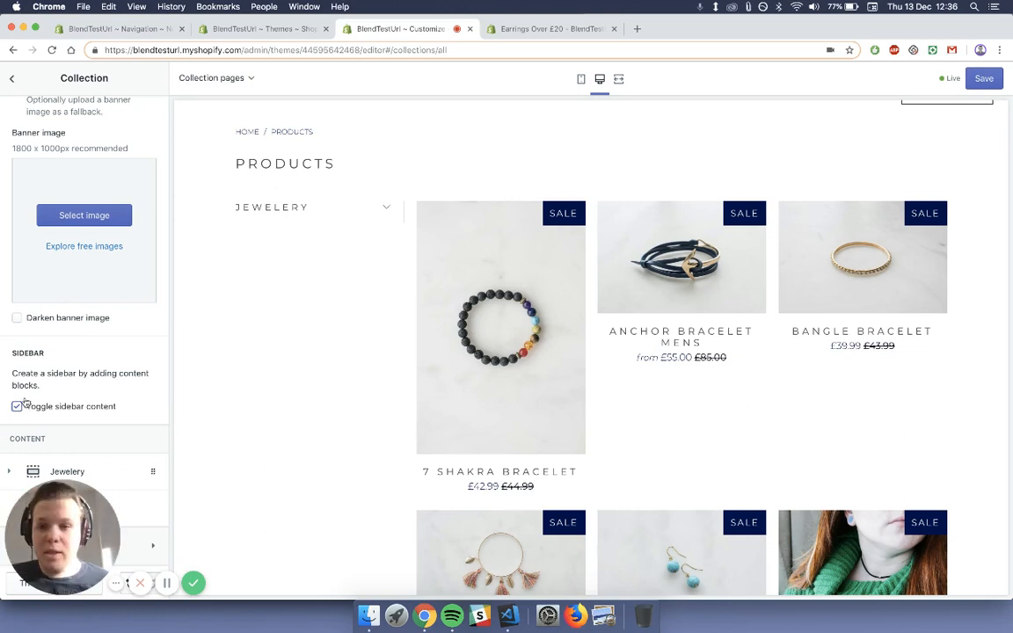
{"action": "left_click", "coordinate": [385, 208]}
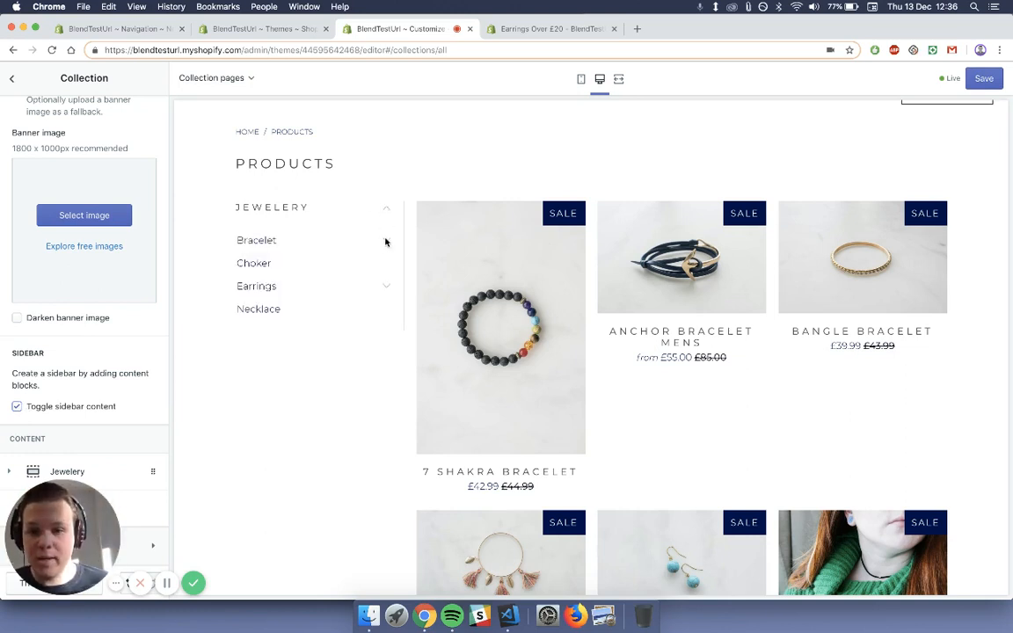
{"action": "left_click", "coordinate": [386, 208]}
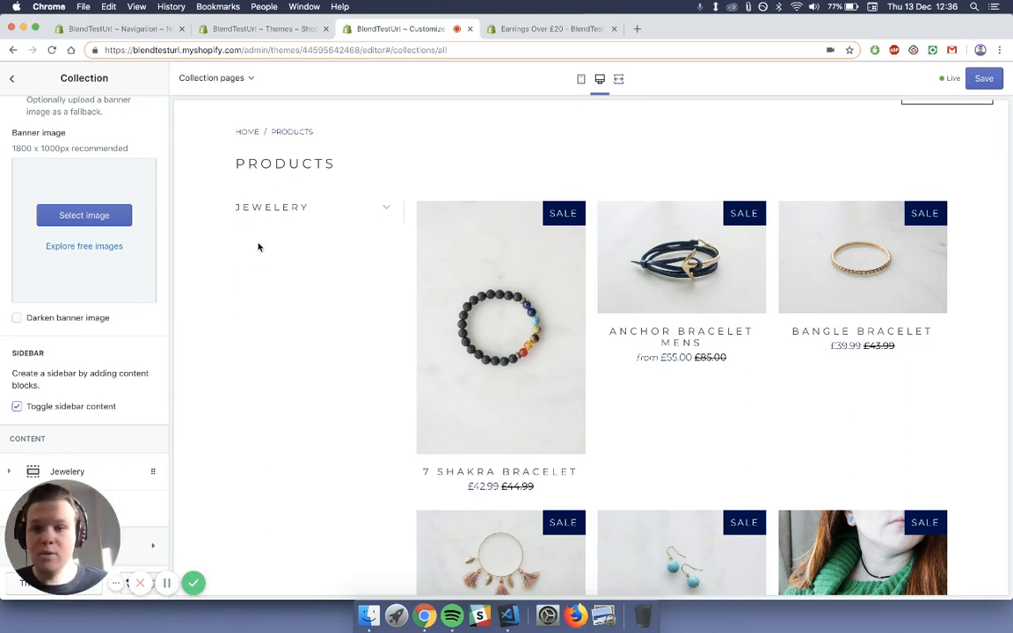
{"action": "left_click", "coordinate": [387, 208]}
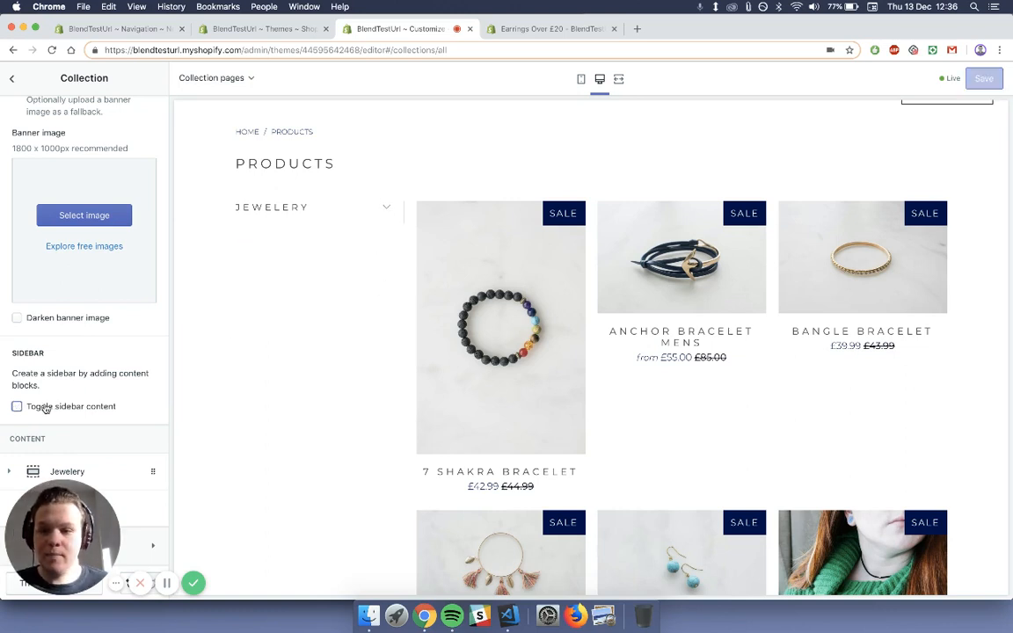
{"action": "left_click", "coordinate": [385, 208]}
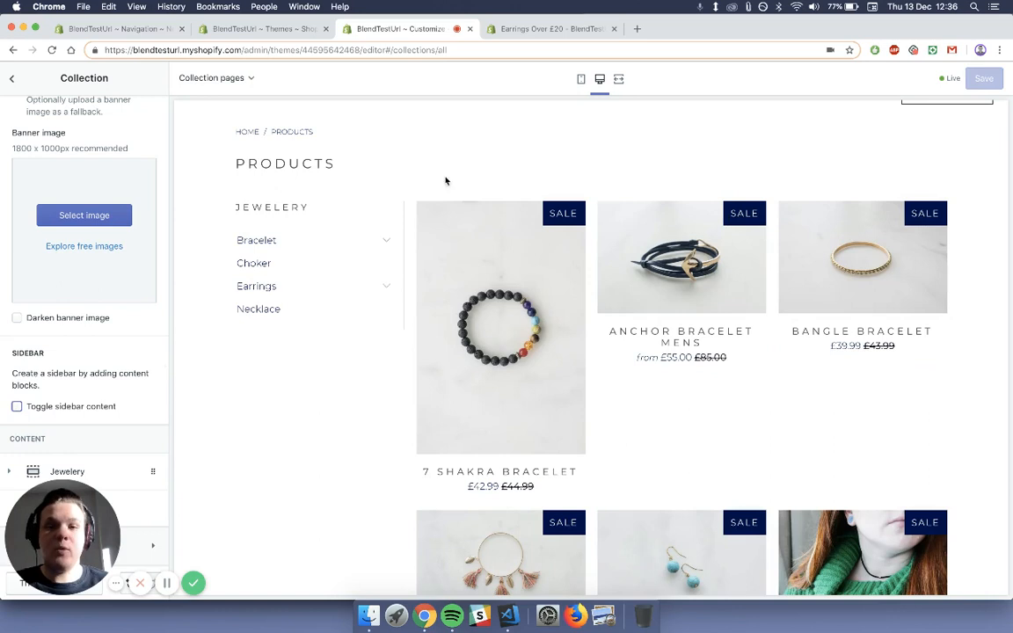